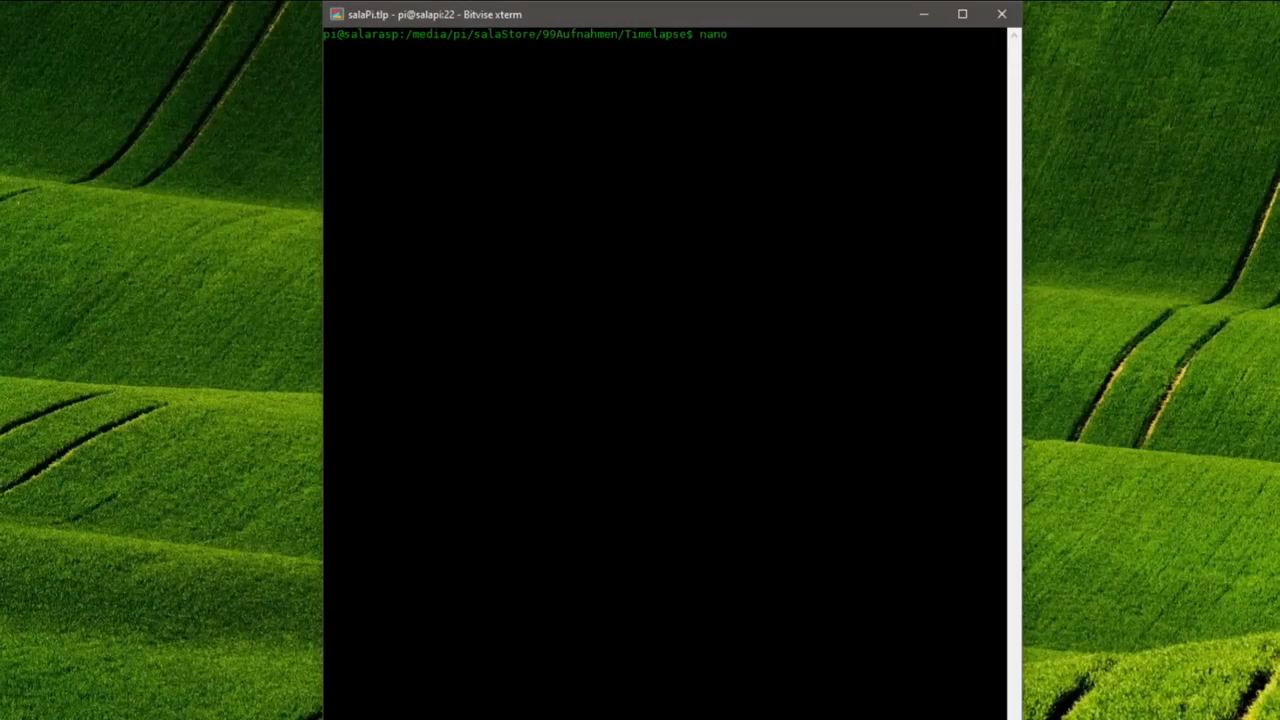
Open the current-yt.sh timelapse script in nano from the Timelapse folder
{"action": "type", "text": "current-yt.sh"}
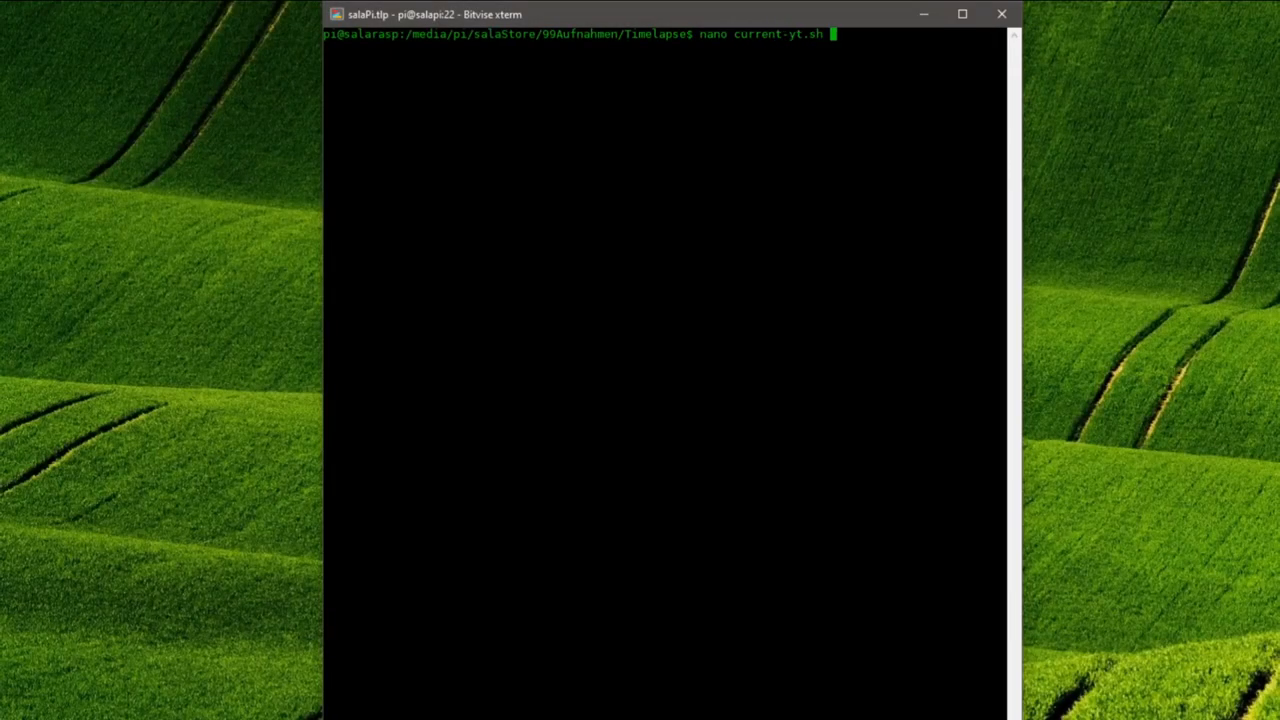
{"action": "key", "text": "Return"}
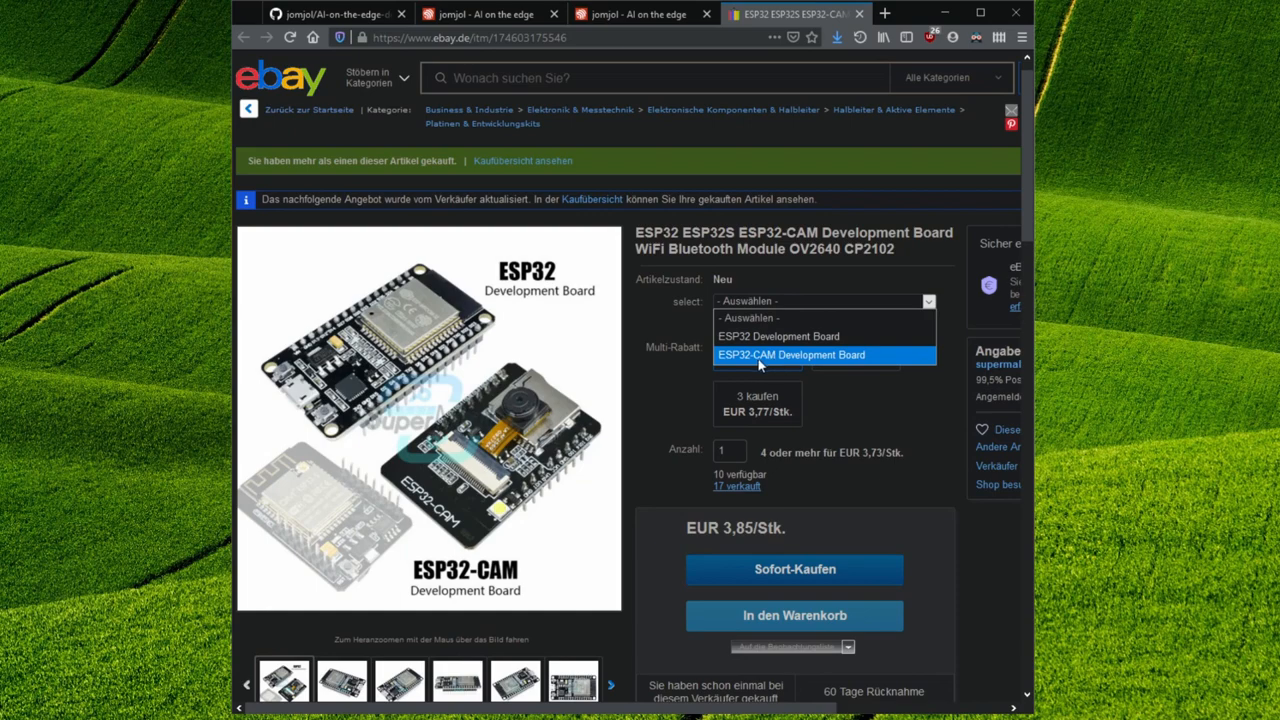
Select the ESP32-CAM Development Board variant priced EUR 5,12 and scroll down the listing
{"action": "left_click", "coordinate": [791, 355]}
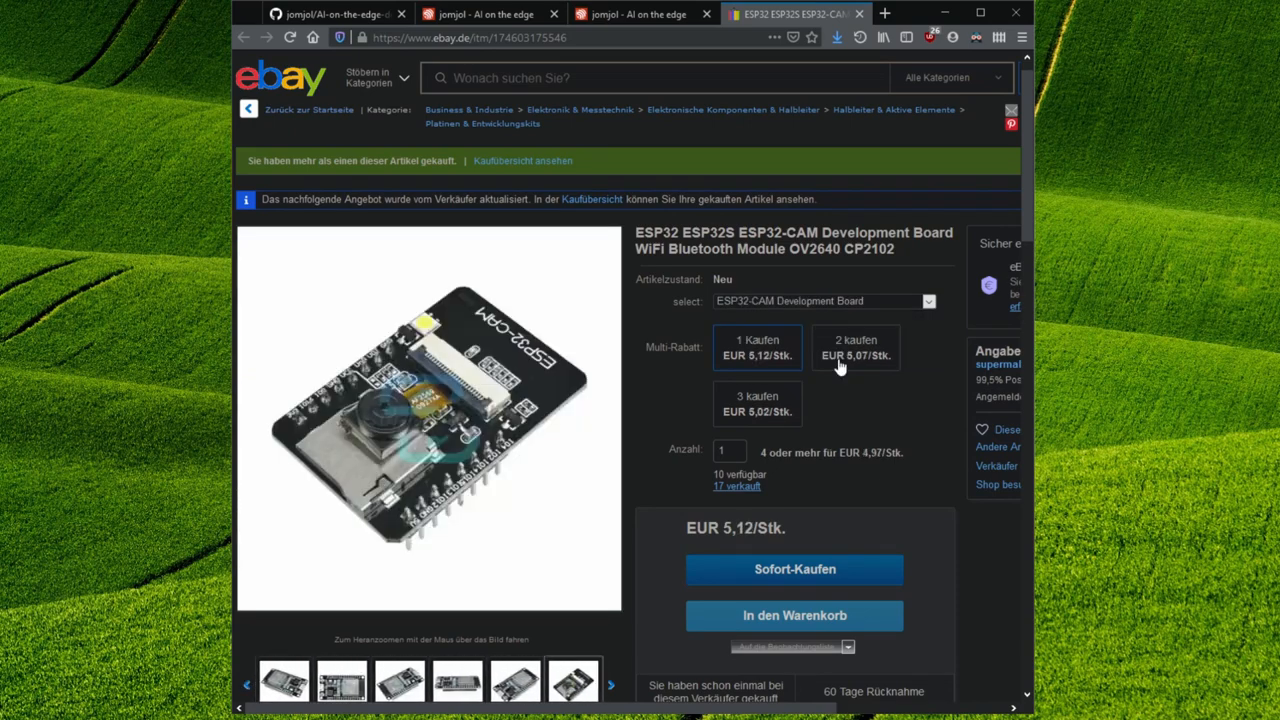
{"action": "mouse_move", "coordinate": [833, 380]}
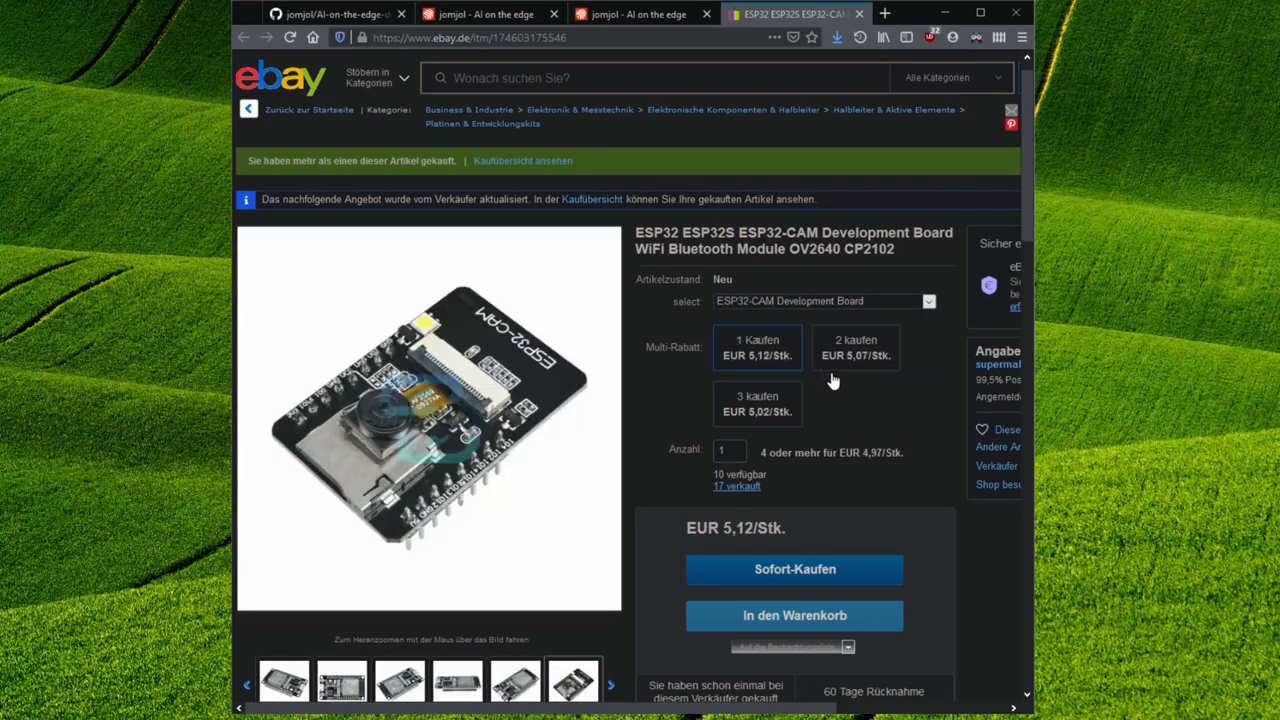
{"action": "scroll", "scroll_direction": "down", "scroll_amount": 3}
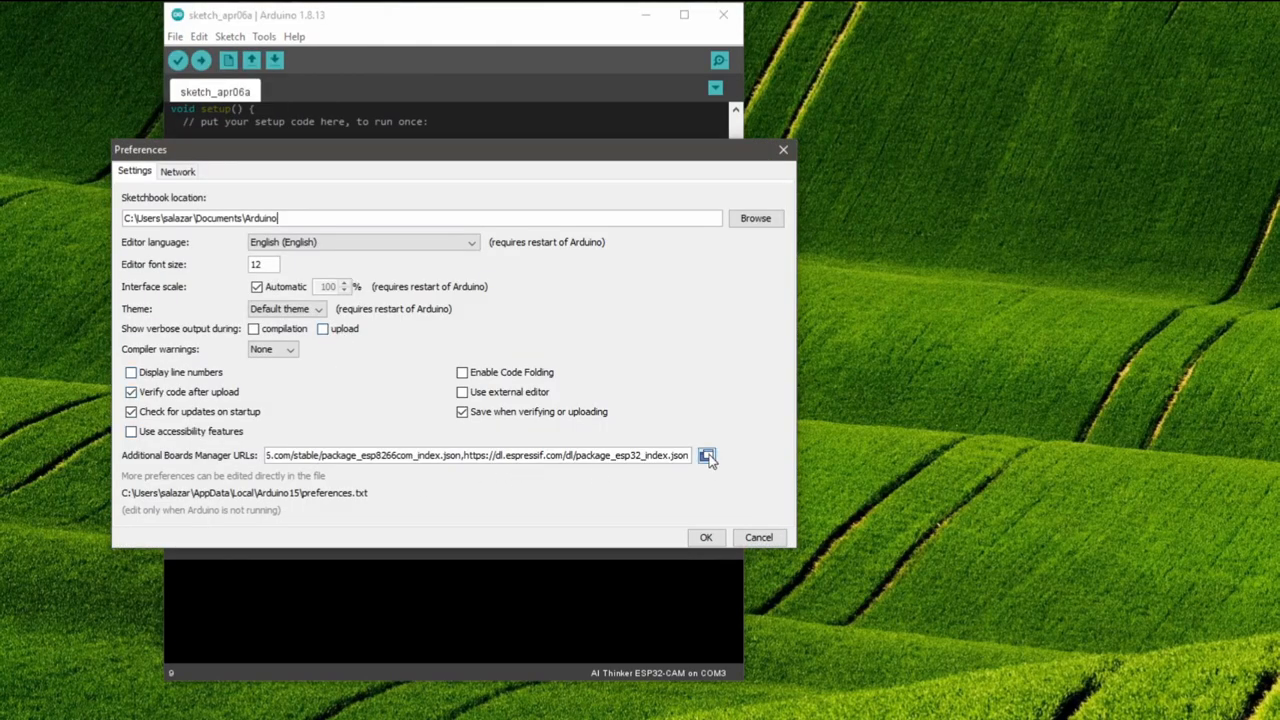
Confirm the ESP32 package URL in Preferences, then open Boards Manager showing esp32 1.0.6
{"action": "left_click", "coordinate": [707, 455]}
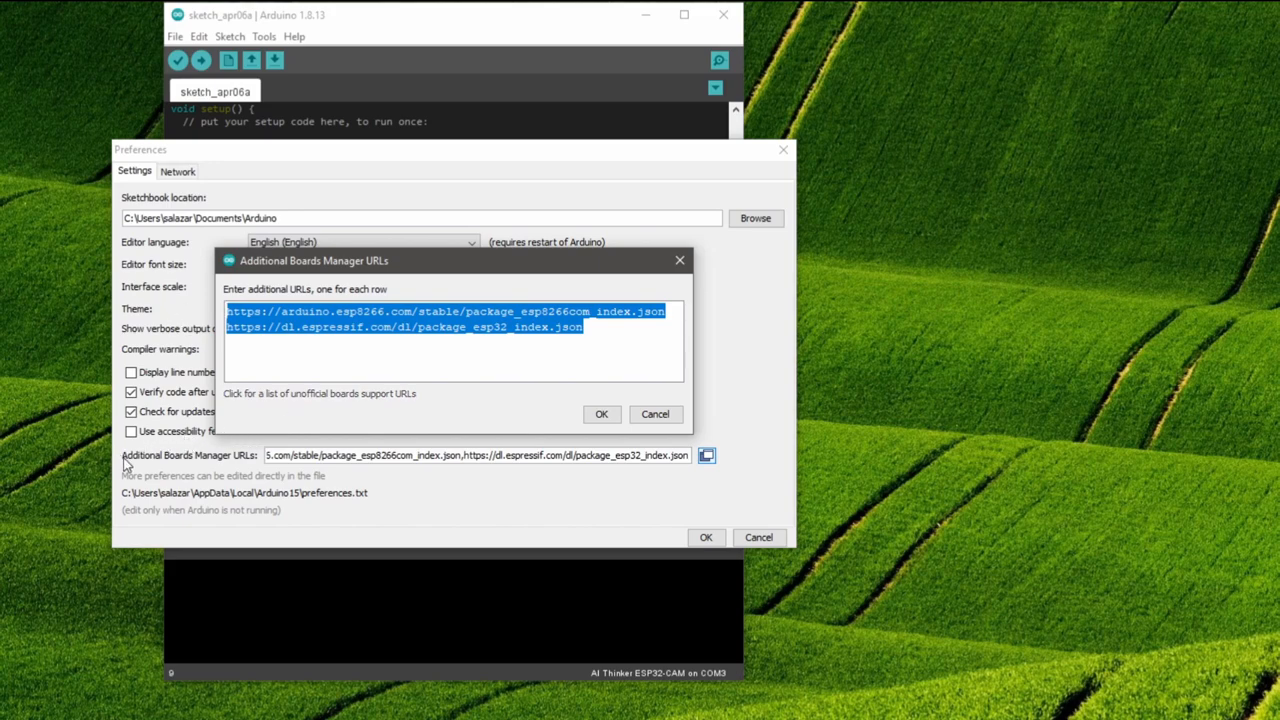
{"action": "left_click", "coordinate": [601, 414]}
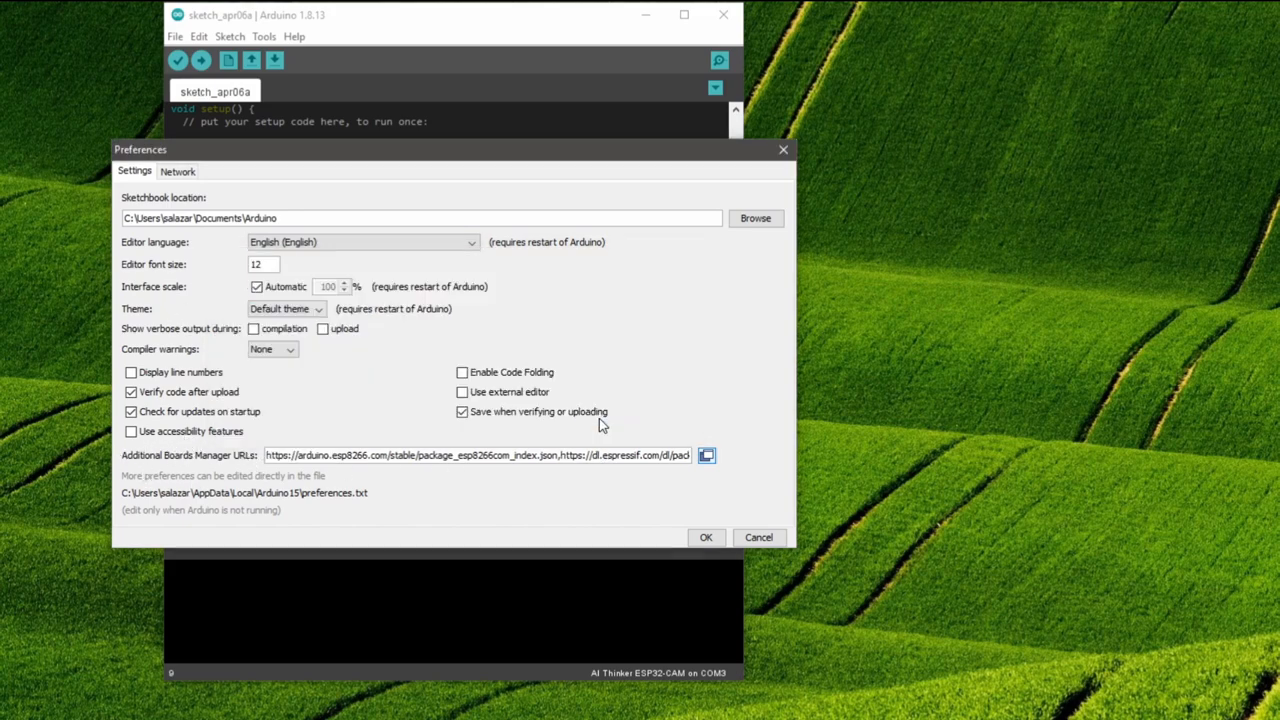
{"action": "left_click", "coordinate": [705, 537]}
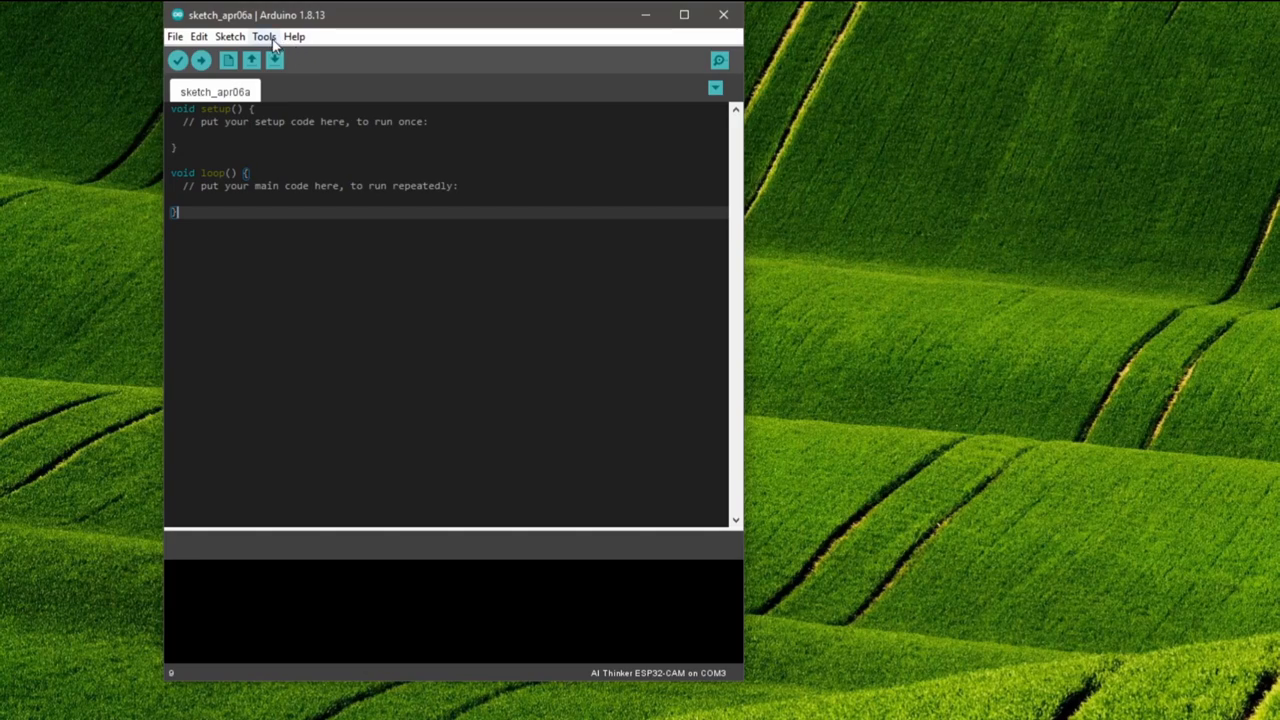
{"action": "left_click", "coordinate": [263, 36]}
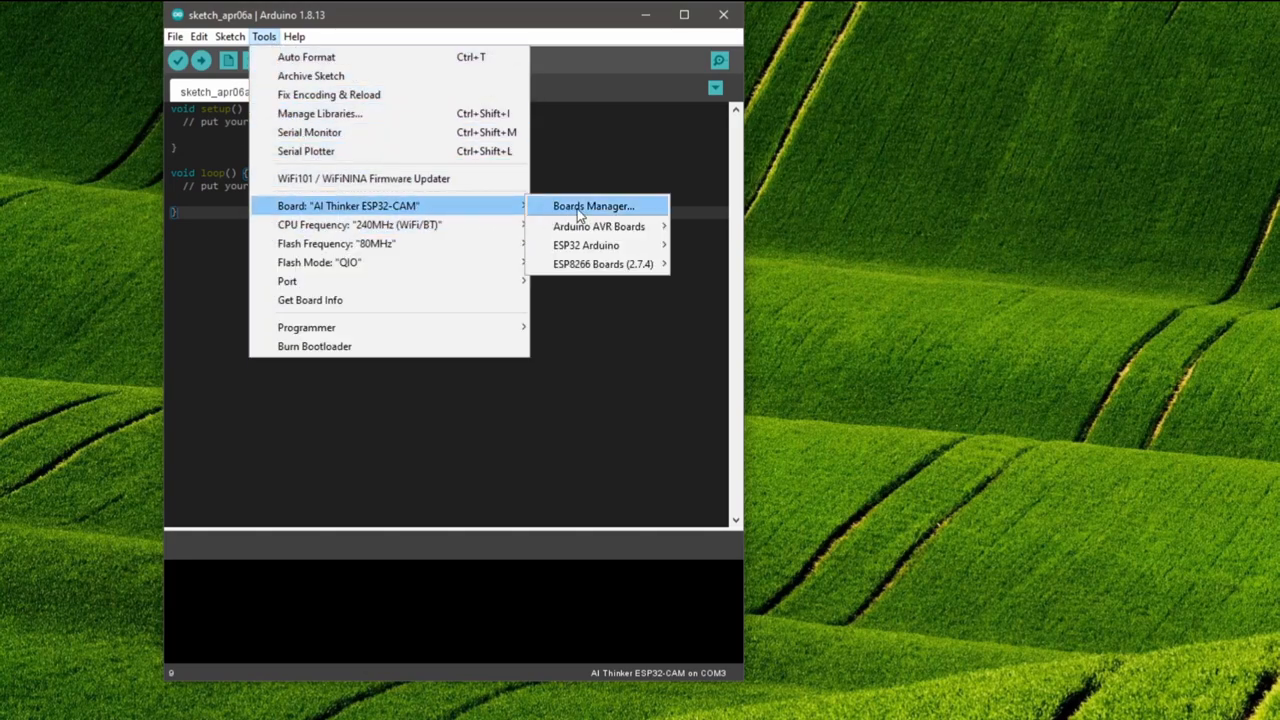
{"action": "mouse_move", "coordinate": [635, 208]}
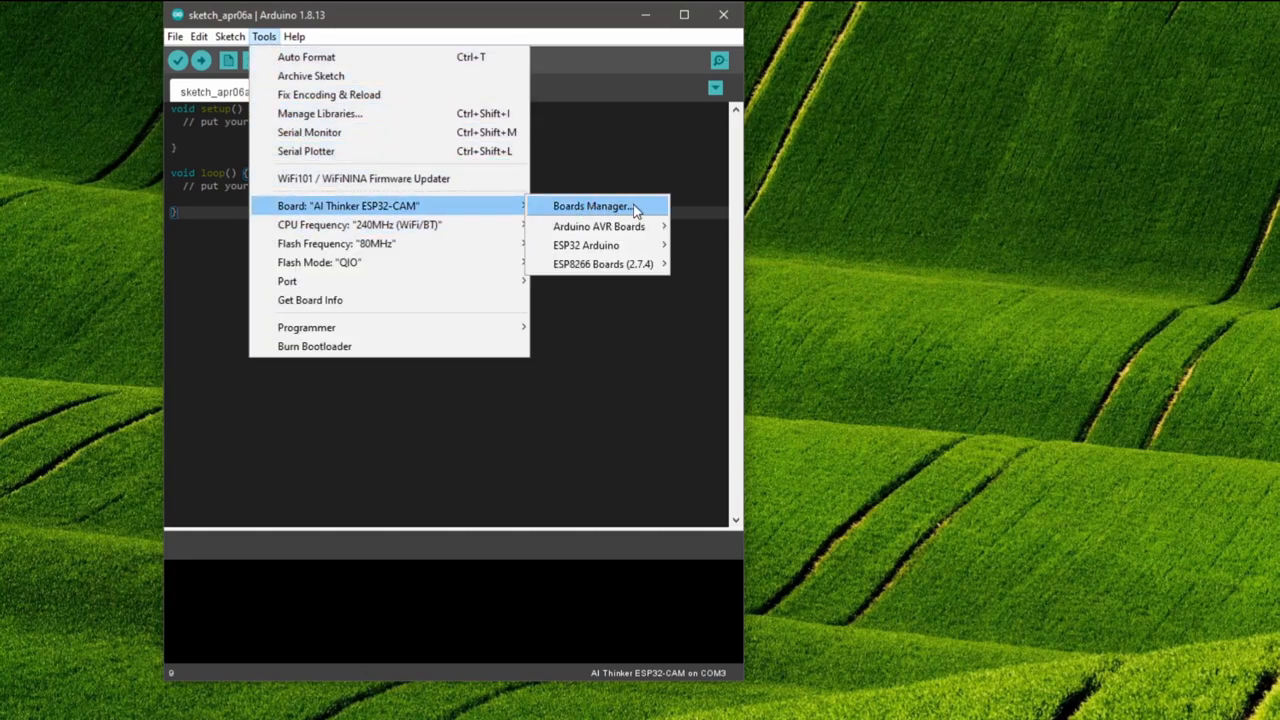
{"action": "left_click", "coordinate": [591, 206]}
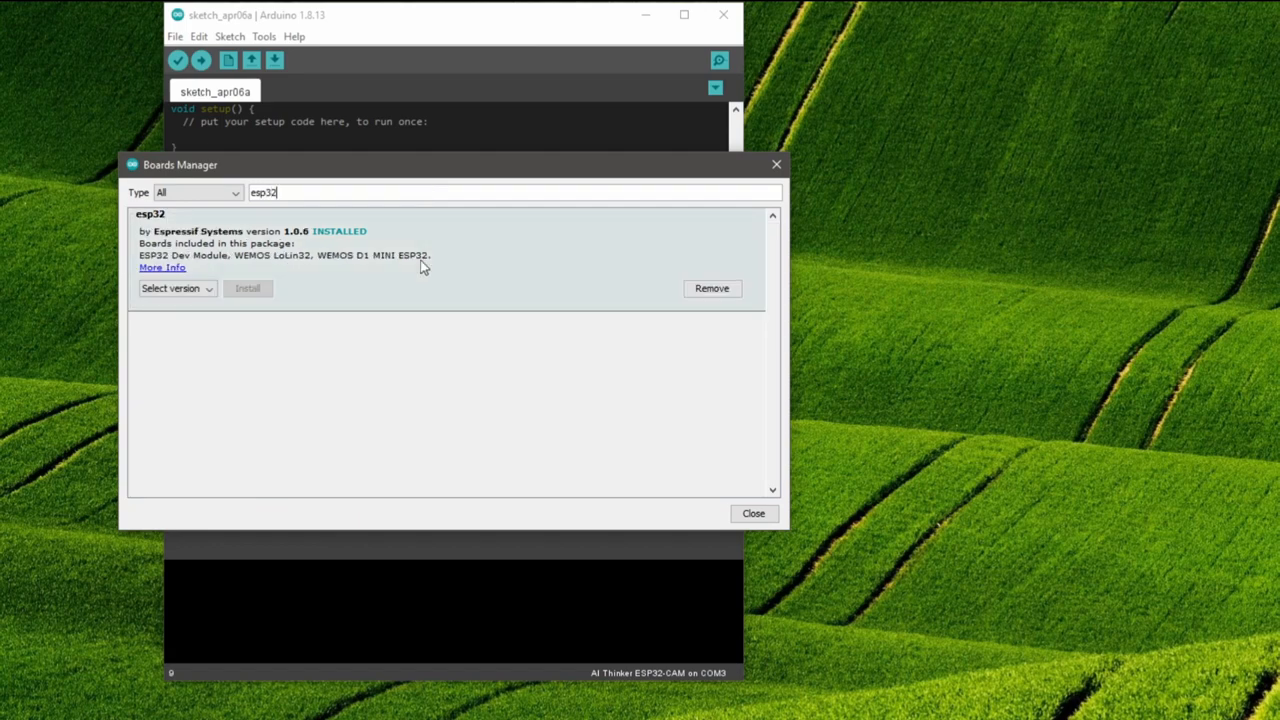
{"action": "mouse_move", "coordinate": [338, 250]}
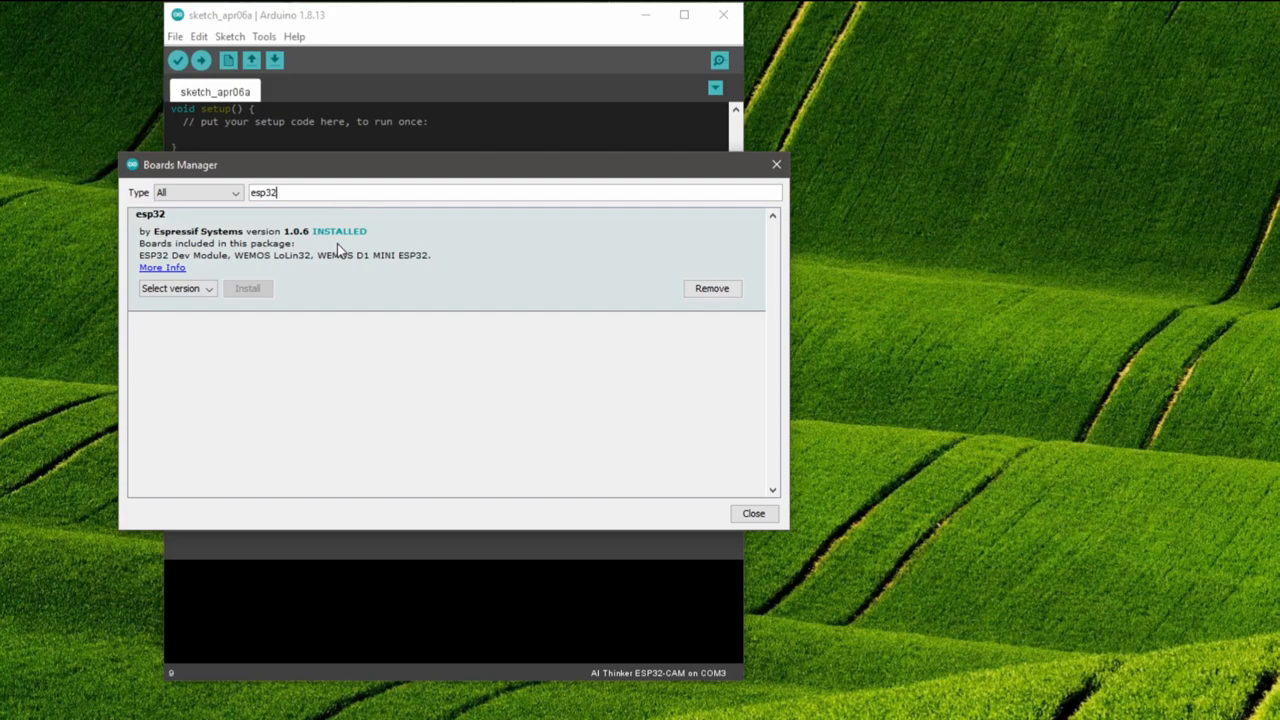
{"action": "mouse_move", "coordinate": [710, 350]}
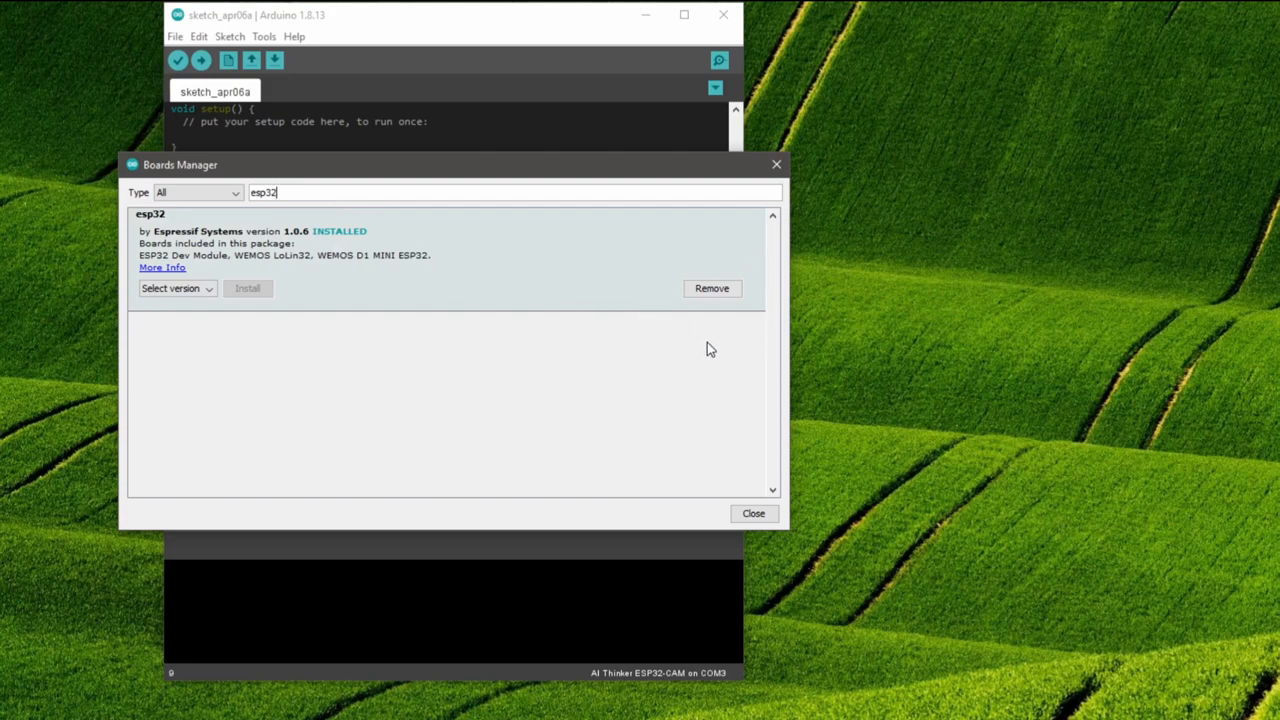
Close Boards Manager and open the CameraWebServer example sketch
{"action": "left_click", "coordinate": [175, 38]}
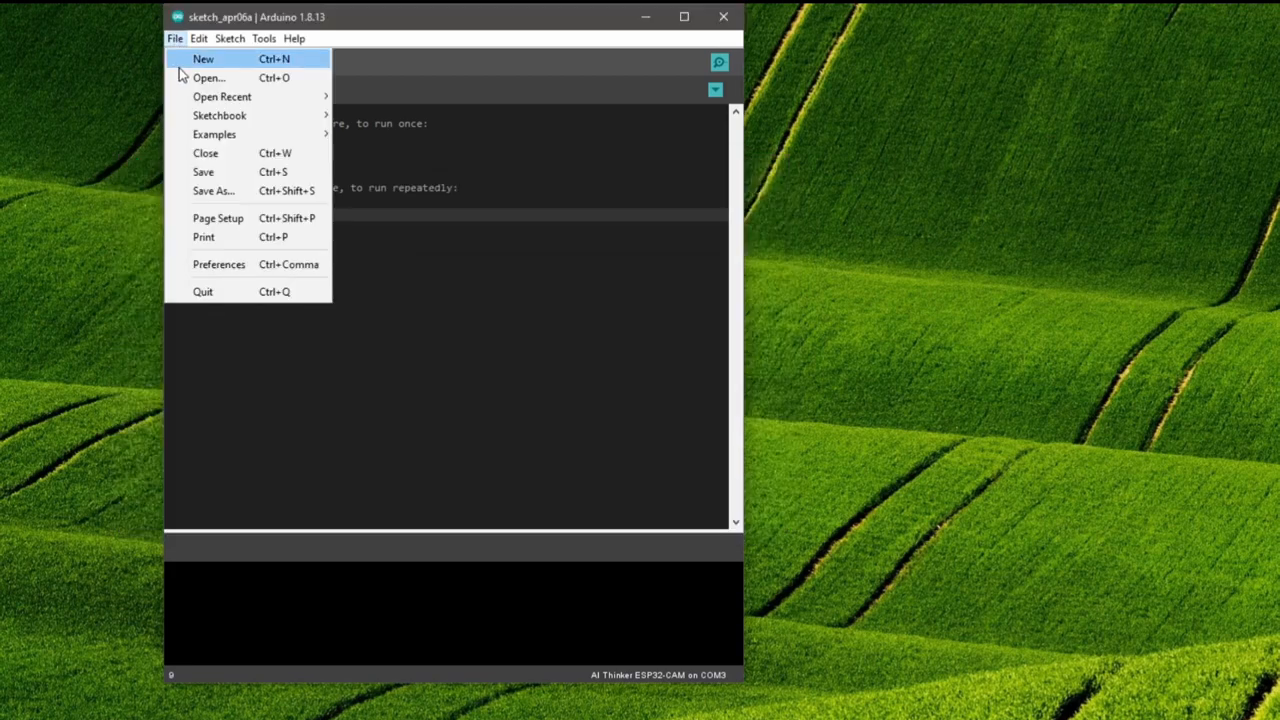
{"action": "left_click", "coordinate": [214, 134]}
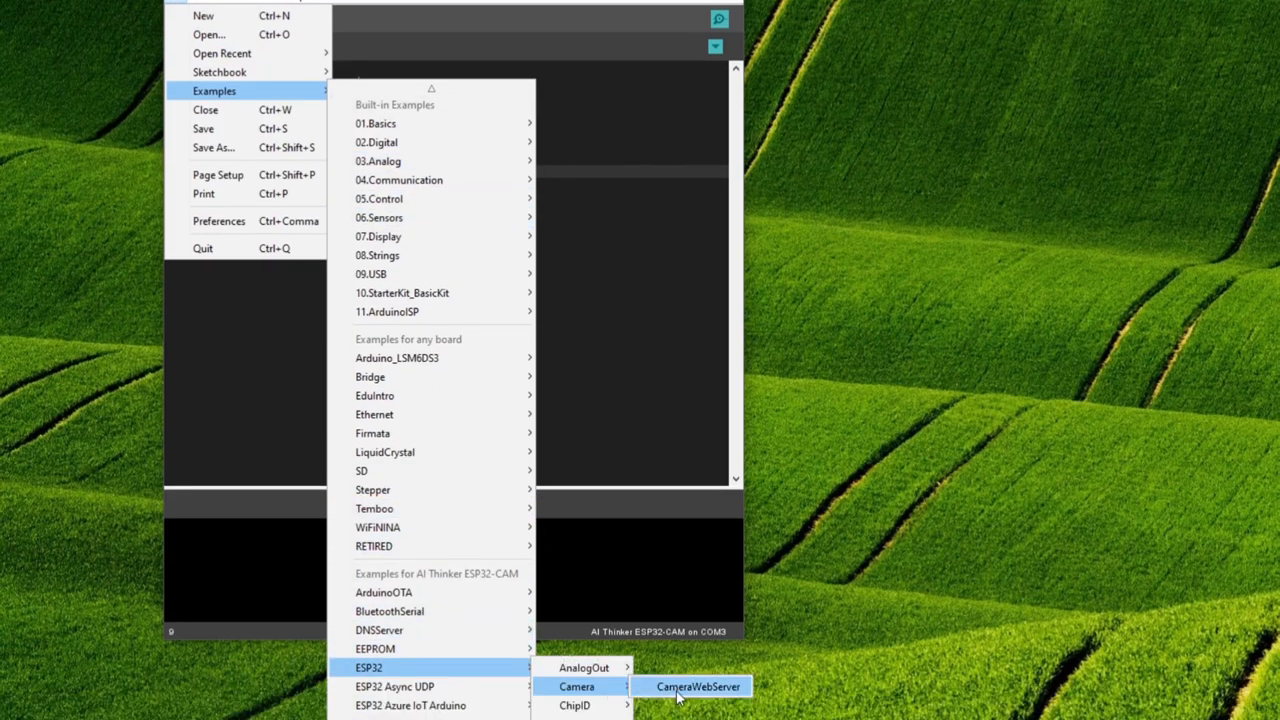
{"action": "left_click", "coordinate": [697, 686]}
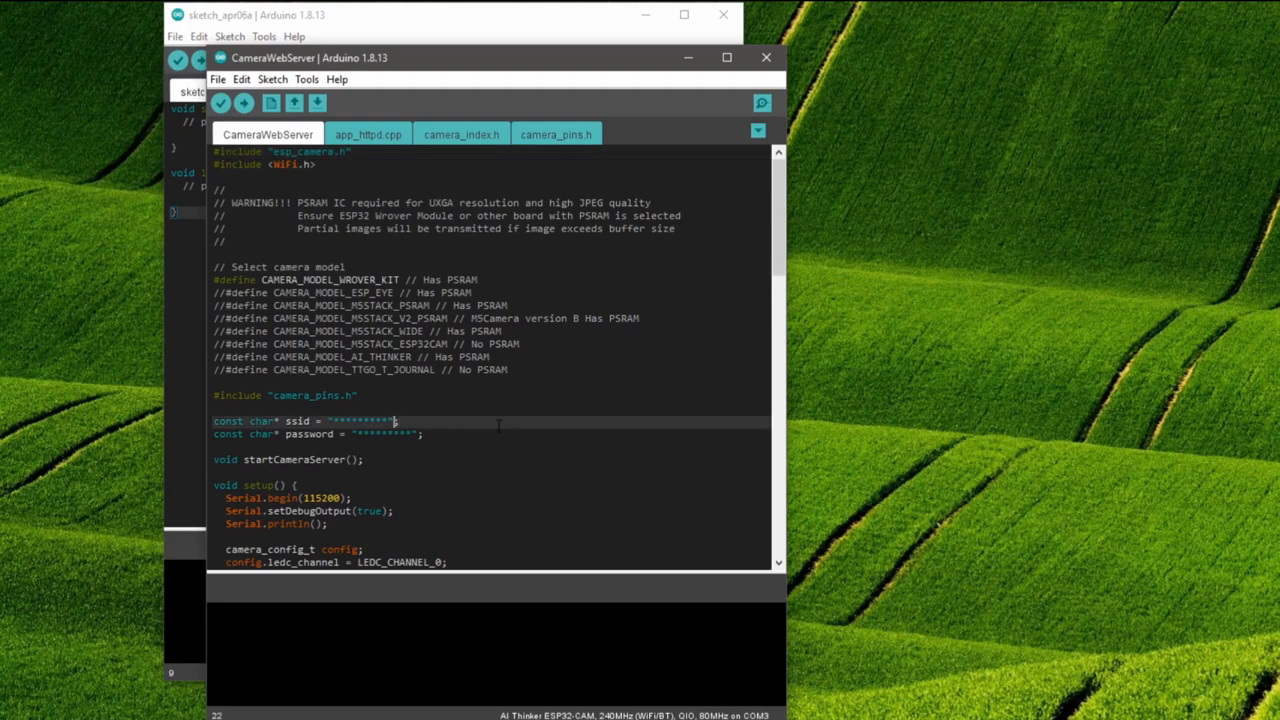
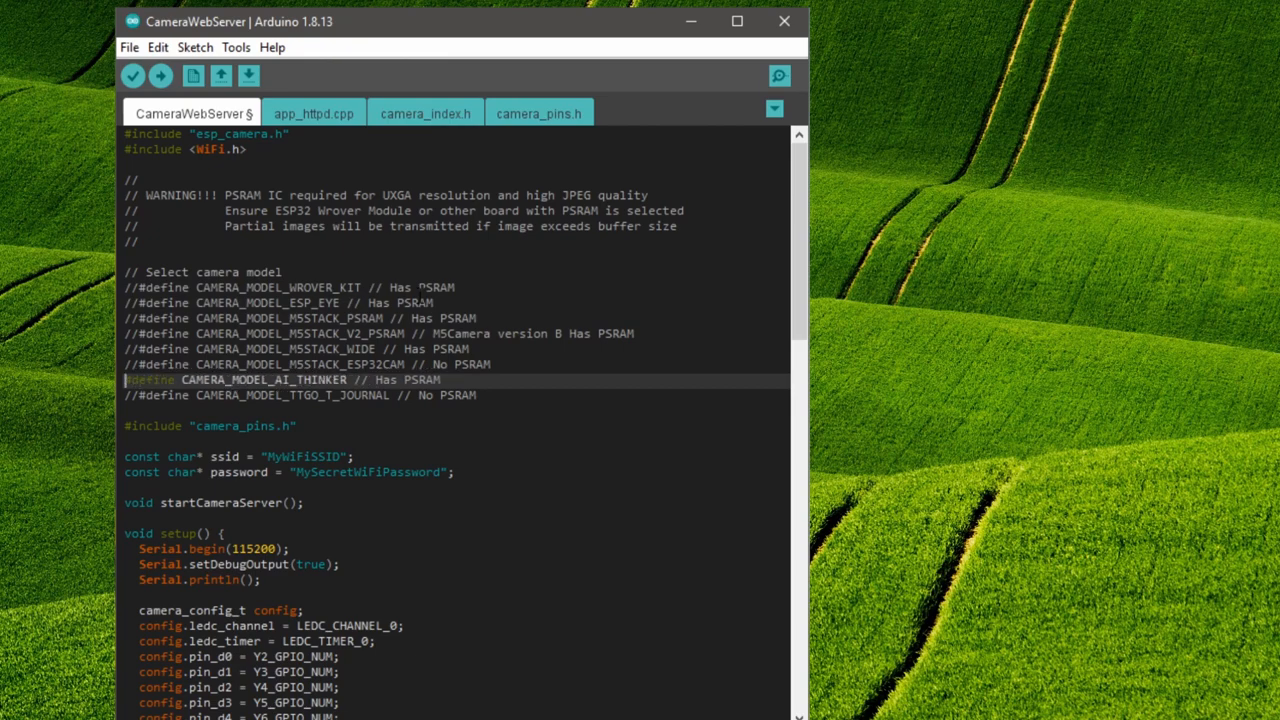
{"action": "left_click", "coordinate": [235, 47]}
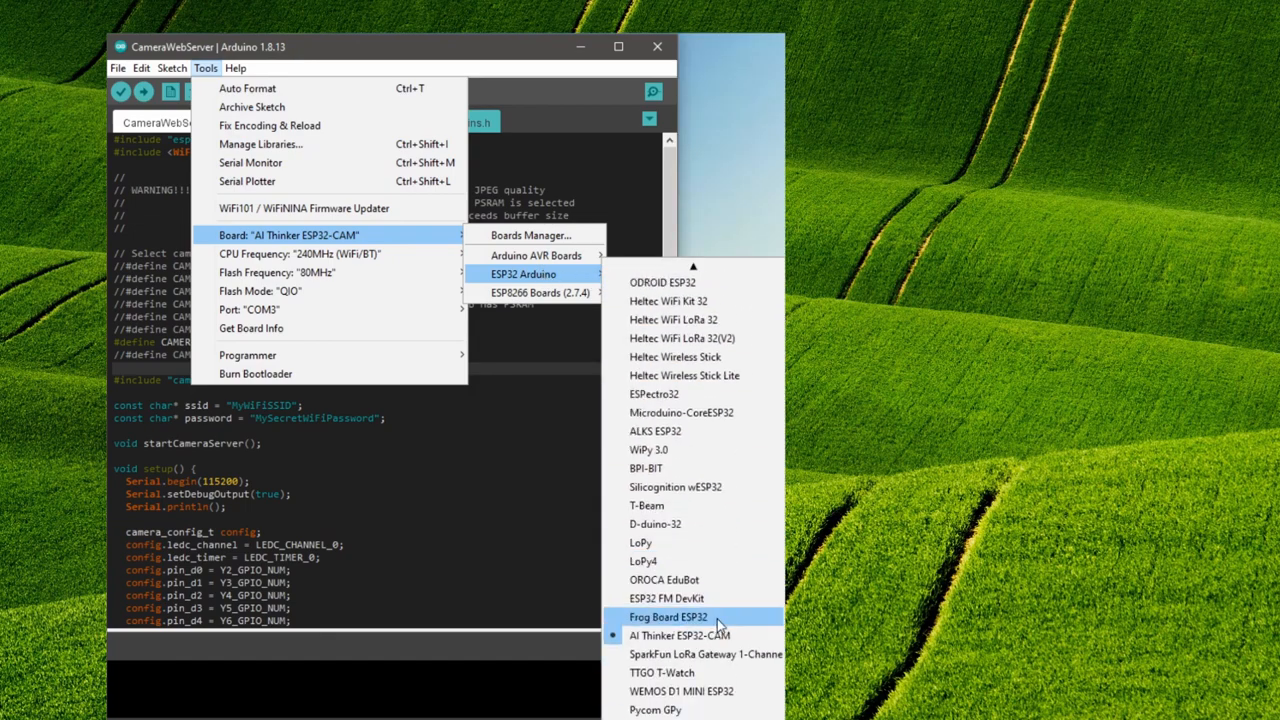
{"action": "mouse_move", "coordinate": [680, 635]}
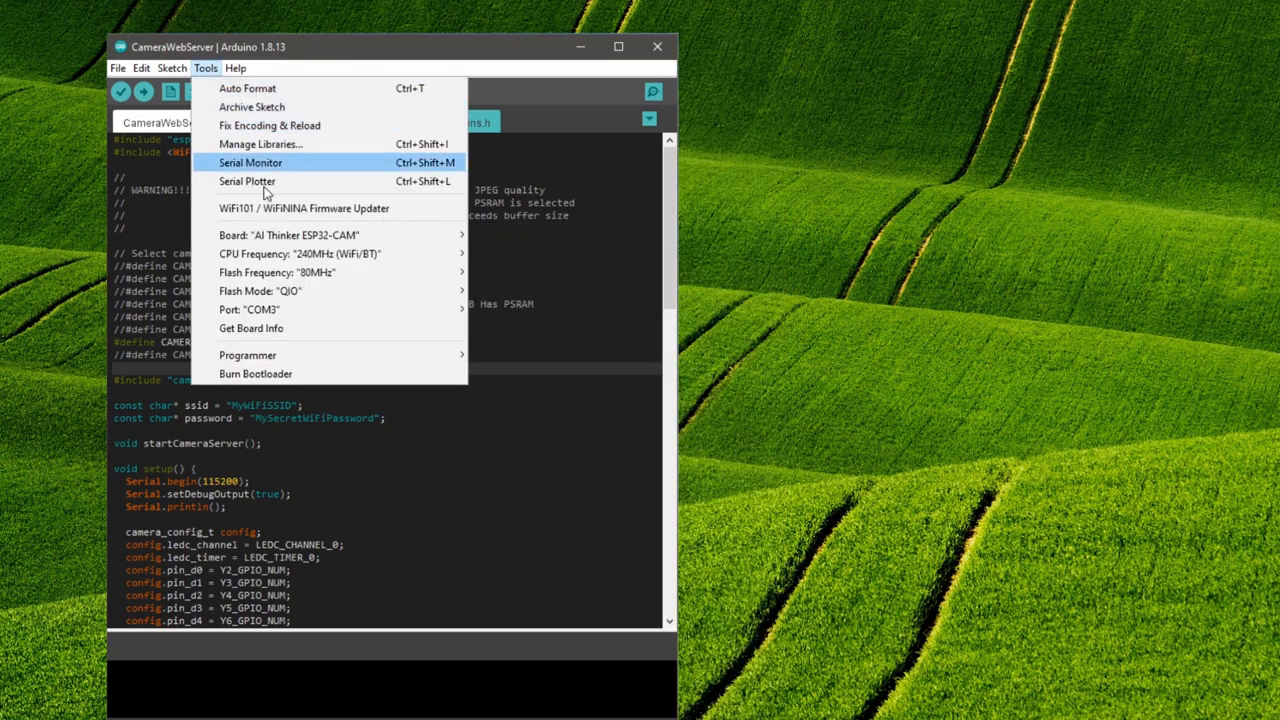
{"action": "mouse_move", "coordinate": [248, 309]}
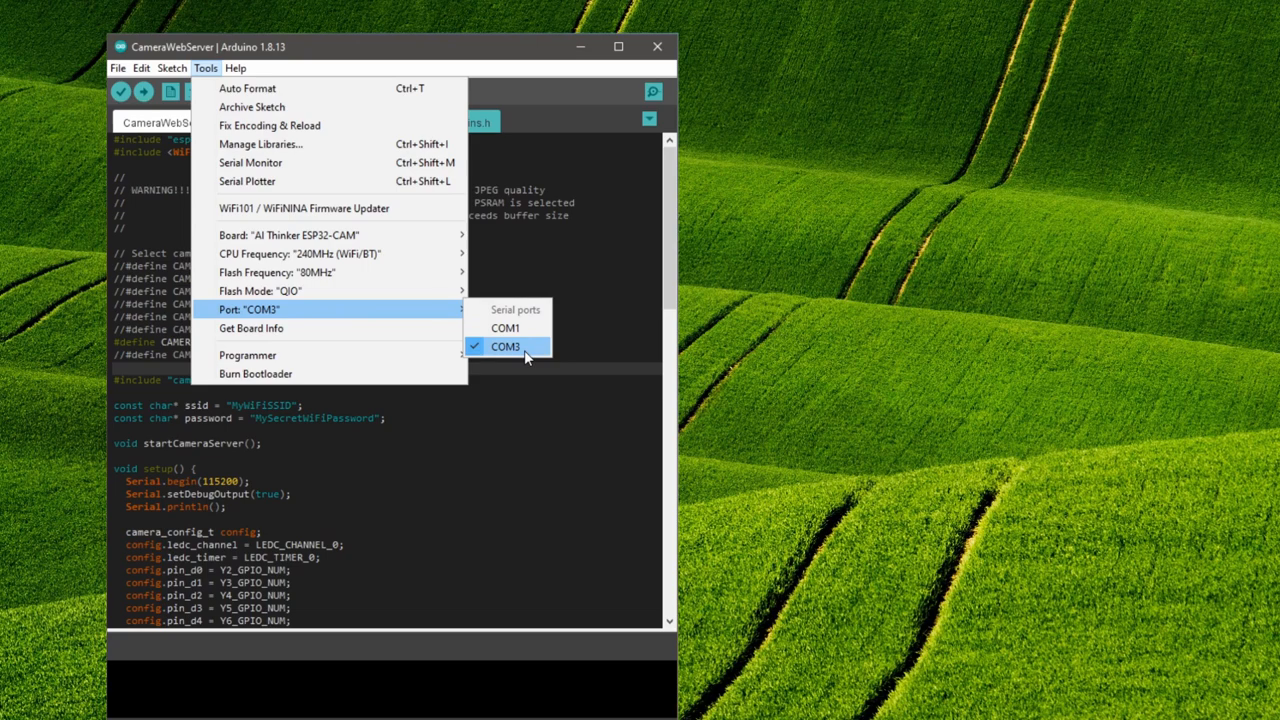
Keep port COM3 and upload CameraWebServer to the AI Thinker ESP32-CAM
{"action": "left_click", "coordinate": [505, 346]}
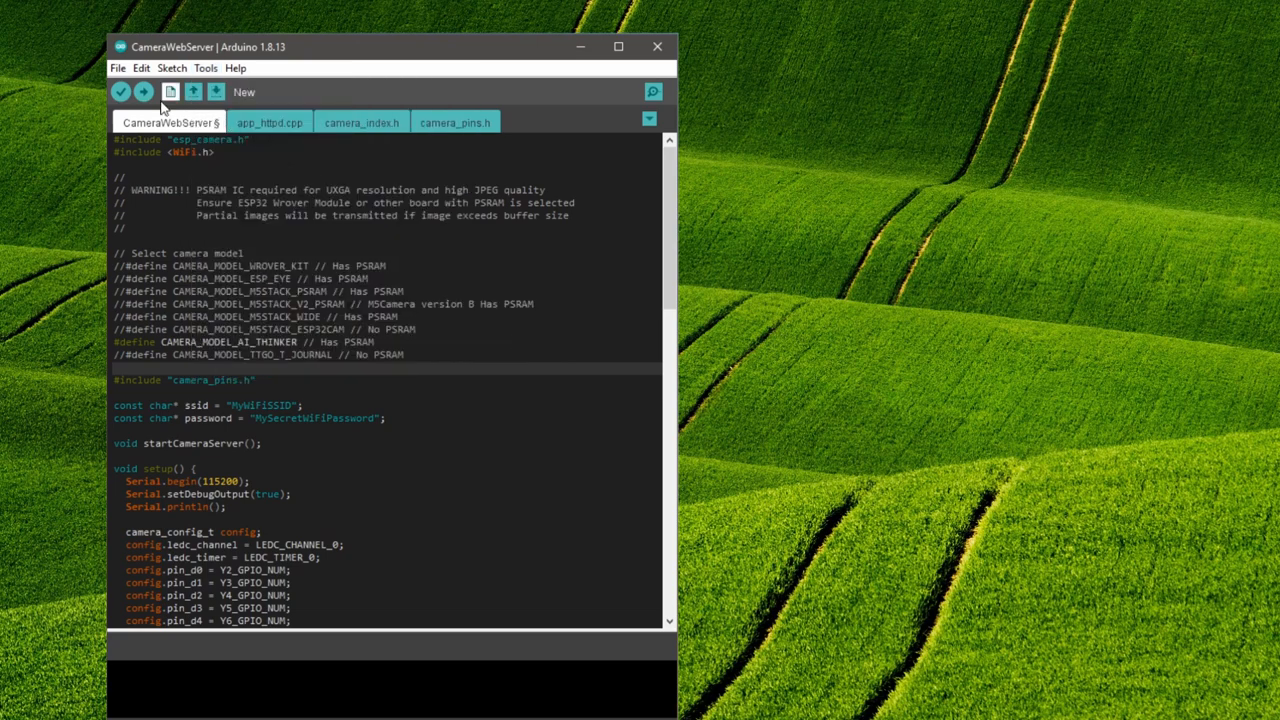
{"action": "left_click", "coordinate": [119, 91]}
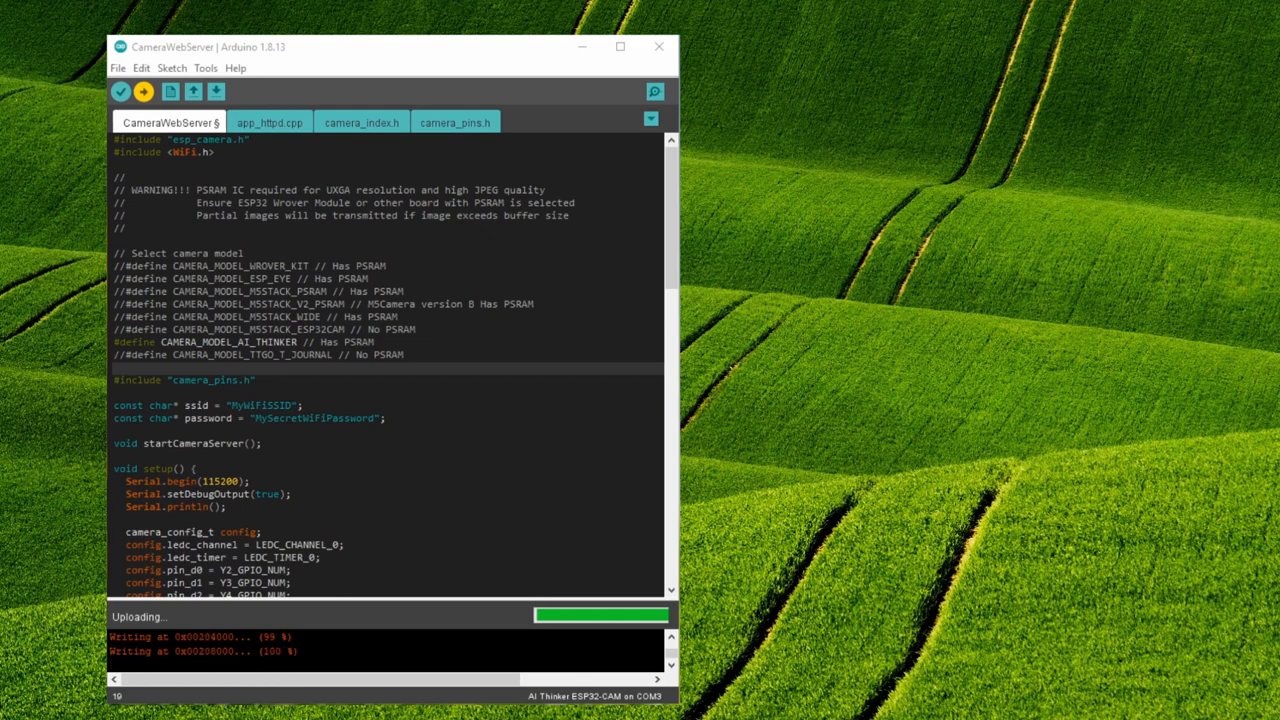
{"action": "left_click", "coordinate": [205, 68]}
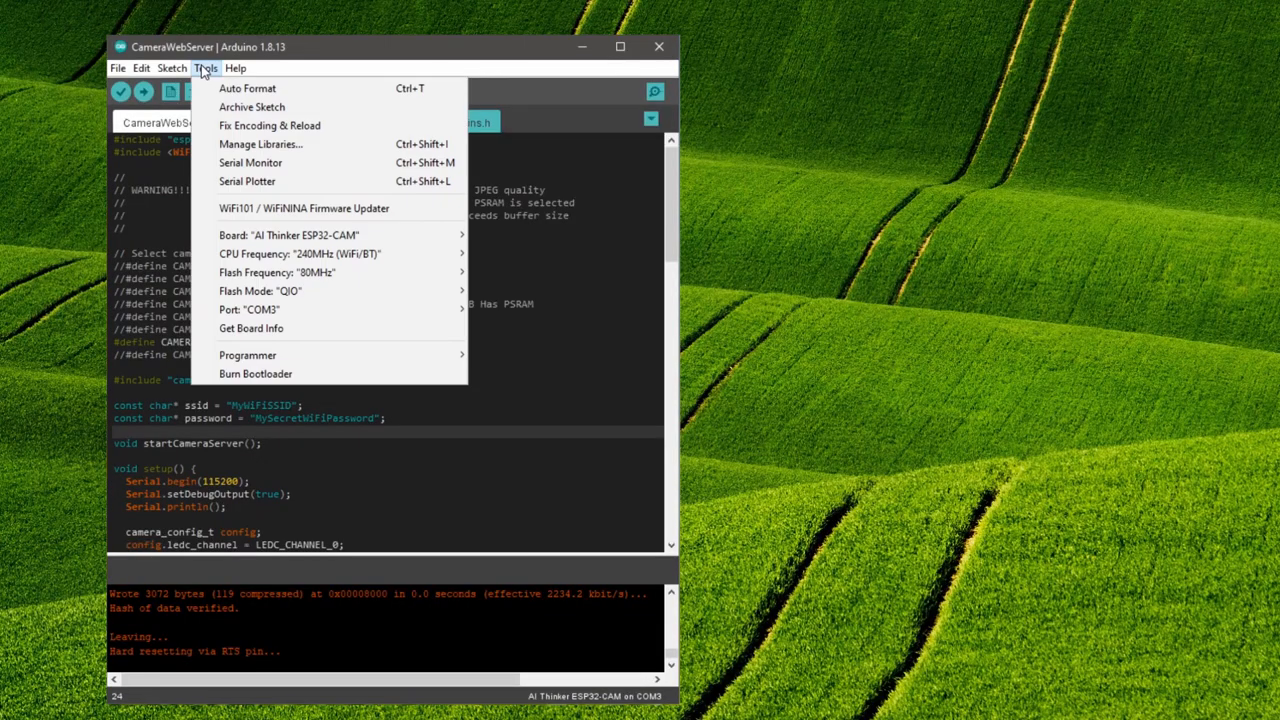
{"action": "mouse_move", "coordinate": [250, 162]}
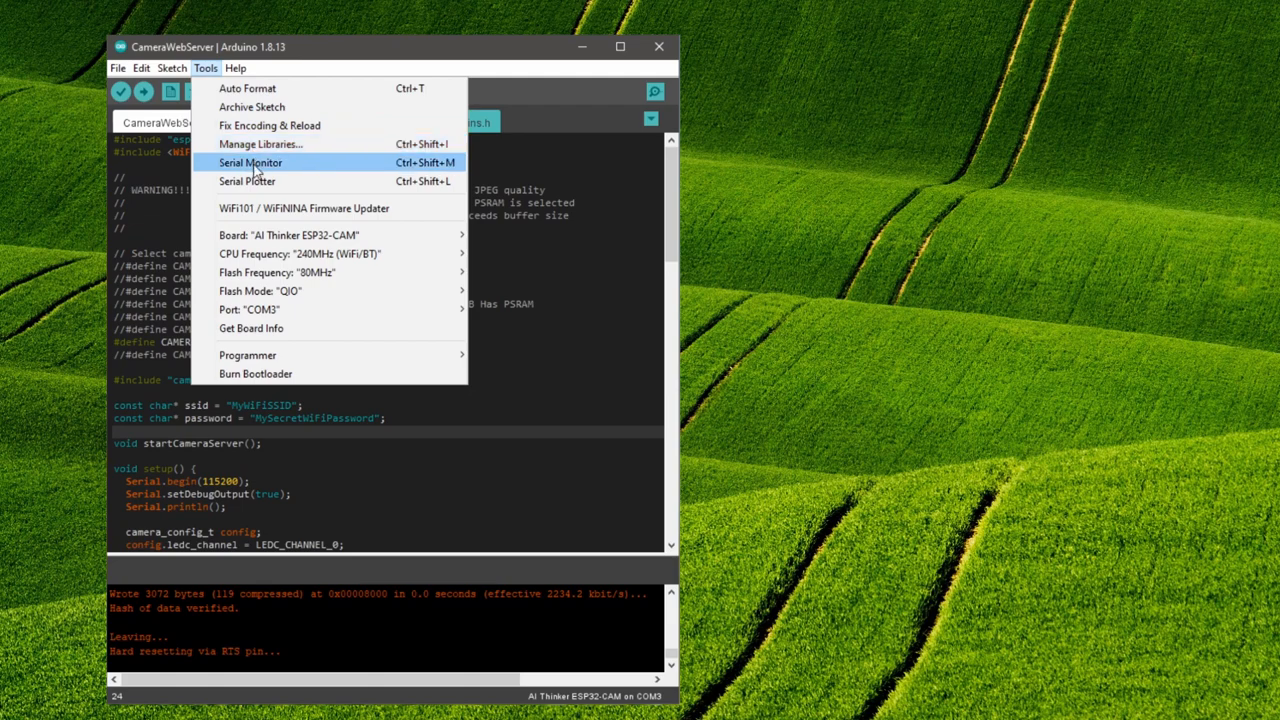
{"action": "left_click", "coordinate": [250, 162]}
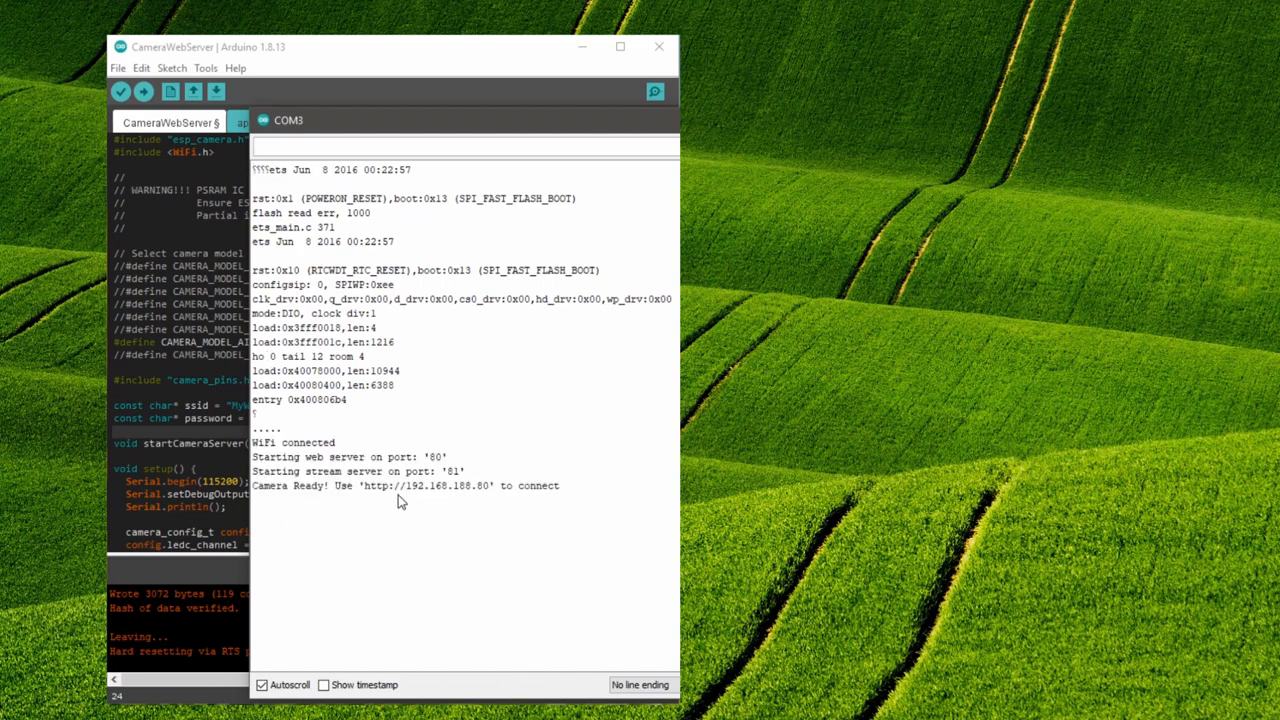
{"action": "left_click_drag", "start_coordinate": [363, 485], "coordinate": [492, 485]}
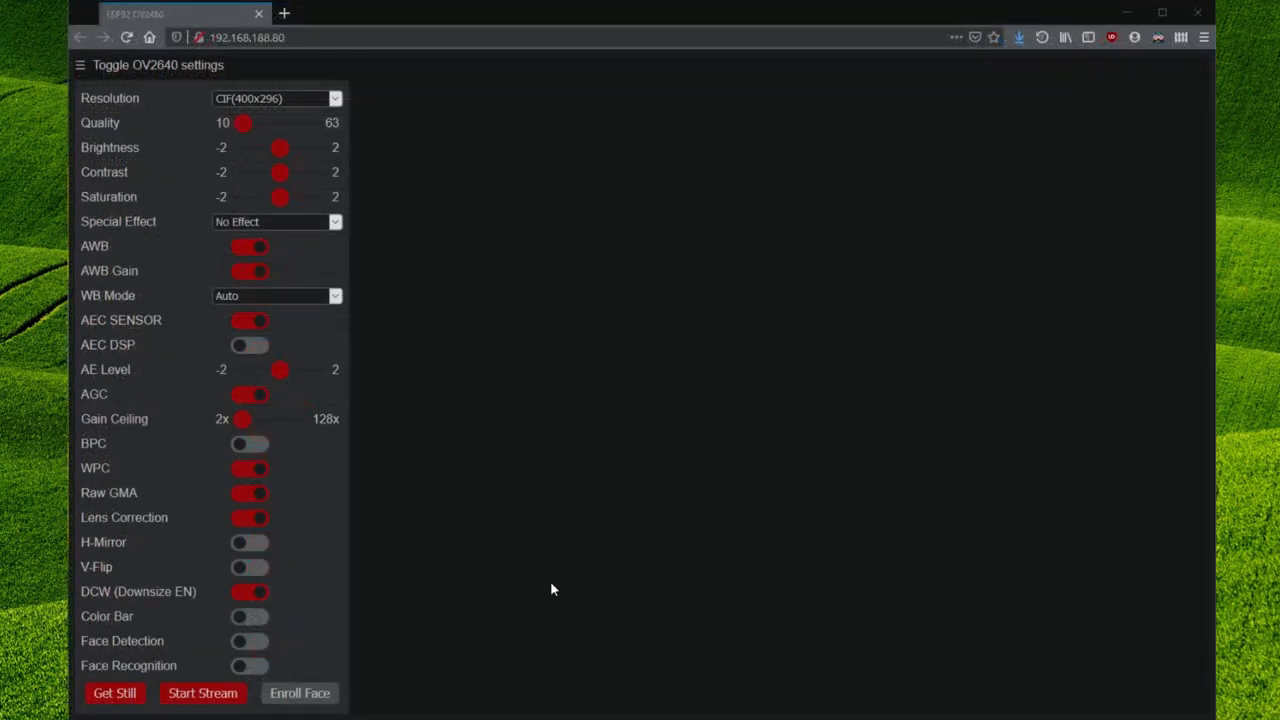
Capture a single image with the Get Still button on the camera page
{"action": "left_click", "coordinate": [114, 692]}
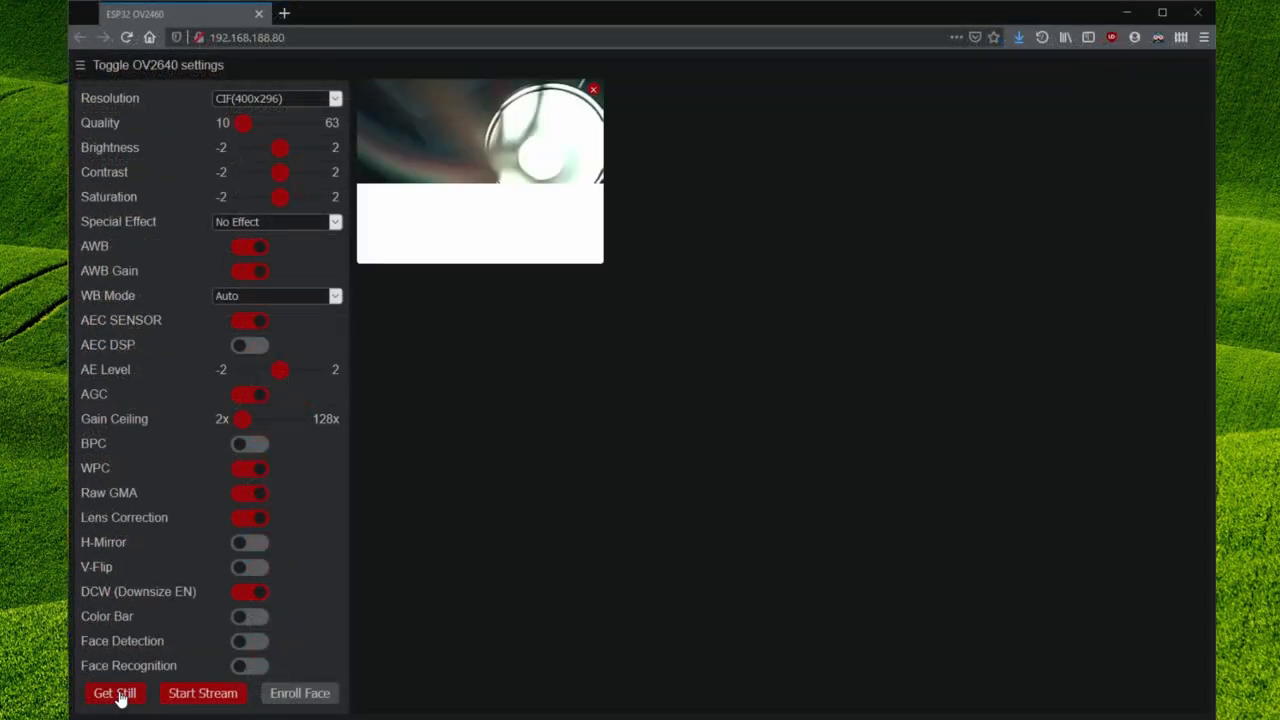
{"action": "left_click", "coordinate": [114, 692]}
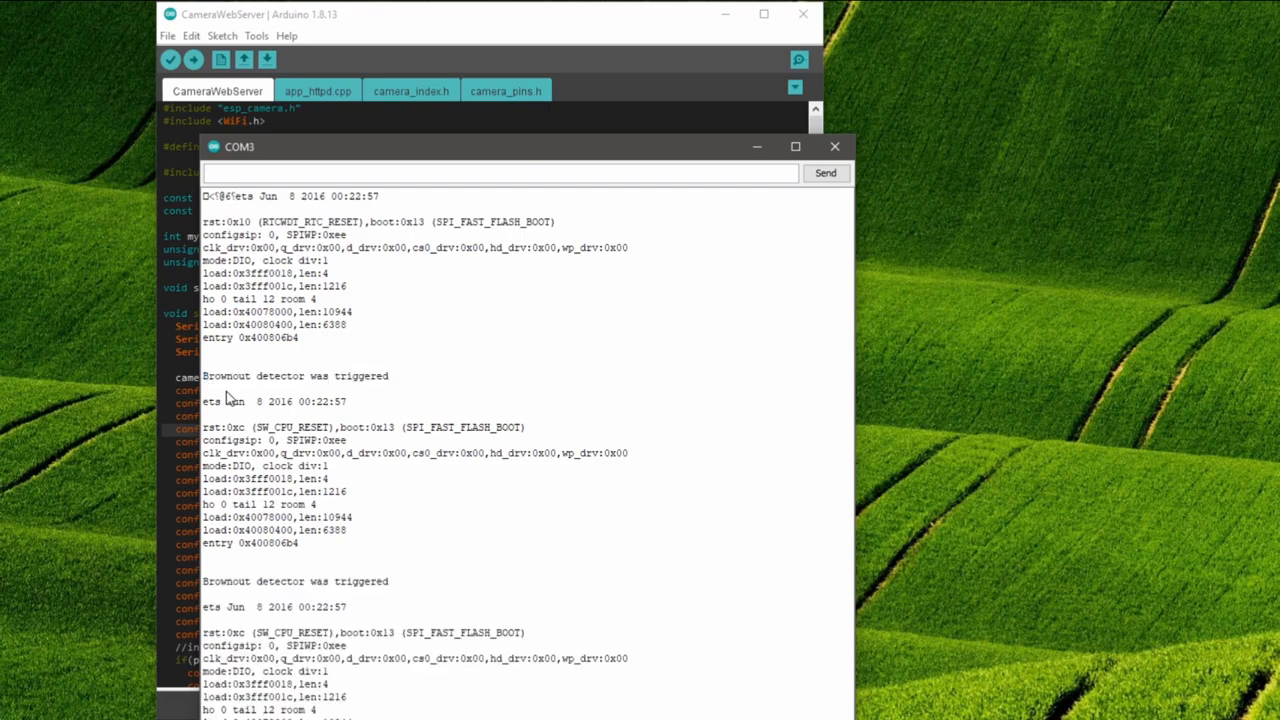
View the COM3 serial log of repeated 'Brownout detector was triggered' resets
{"action": "left_click", "coordinate": [835, 146]}
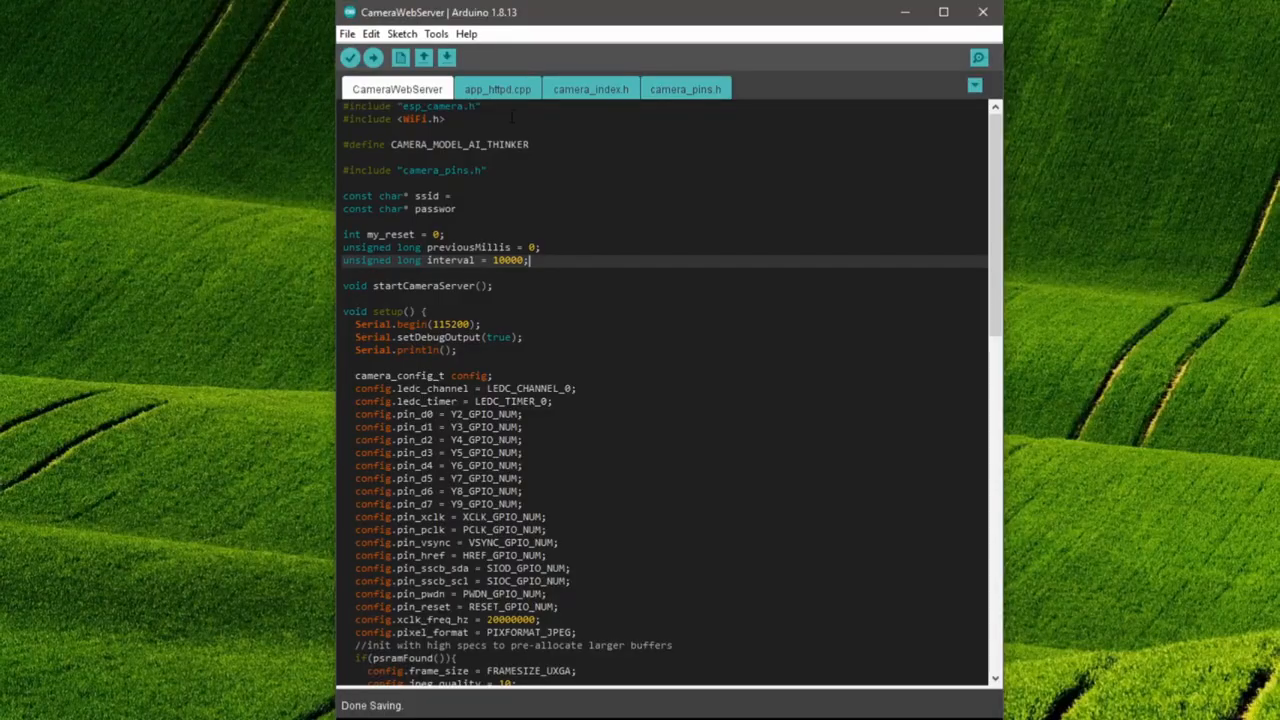
{"action": "left_click", "coordinate": [678, 293]}
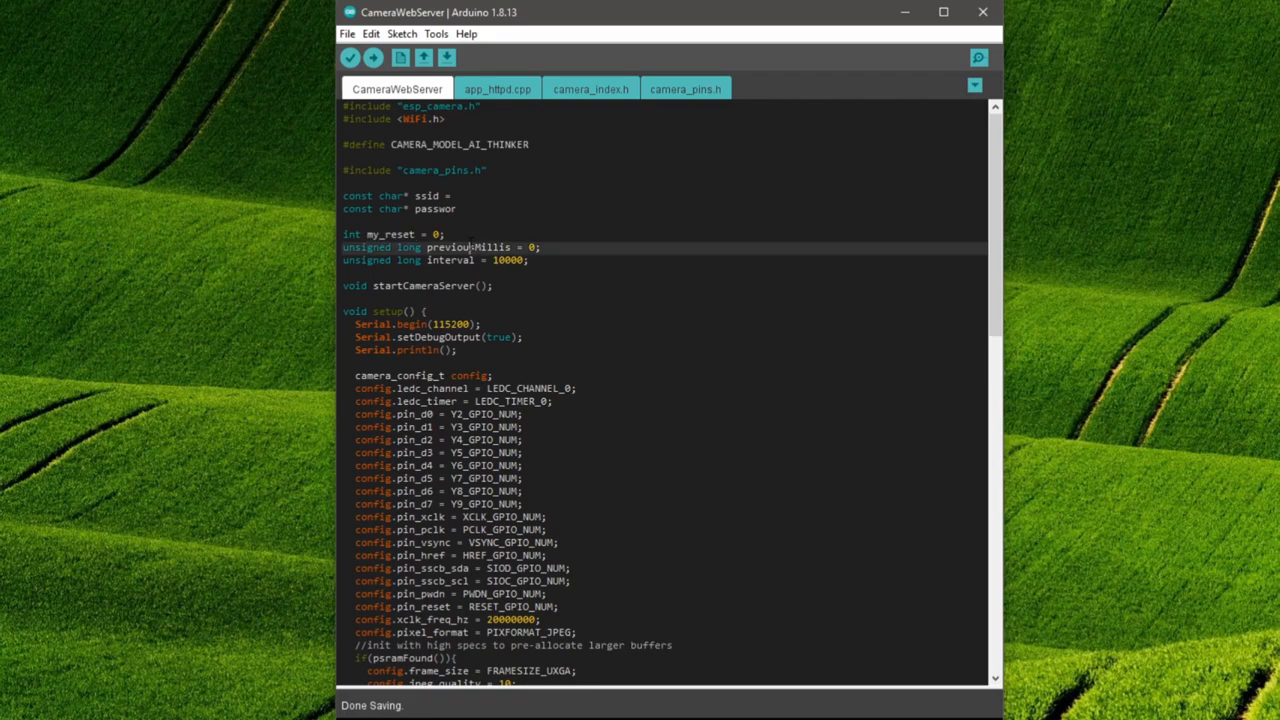
{"action": "double_click", "coordinate": [466, 247]}
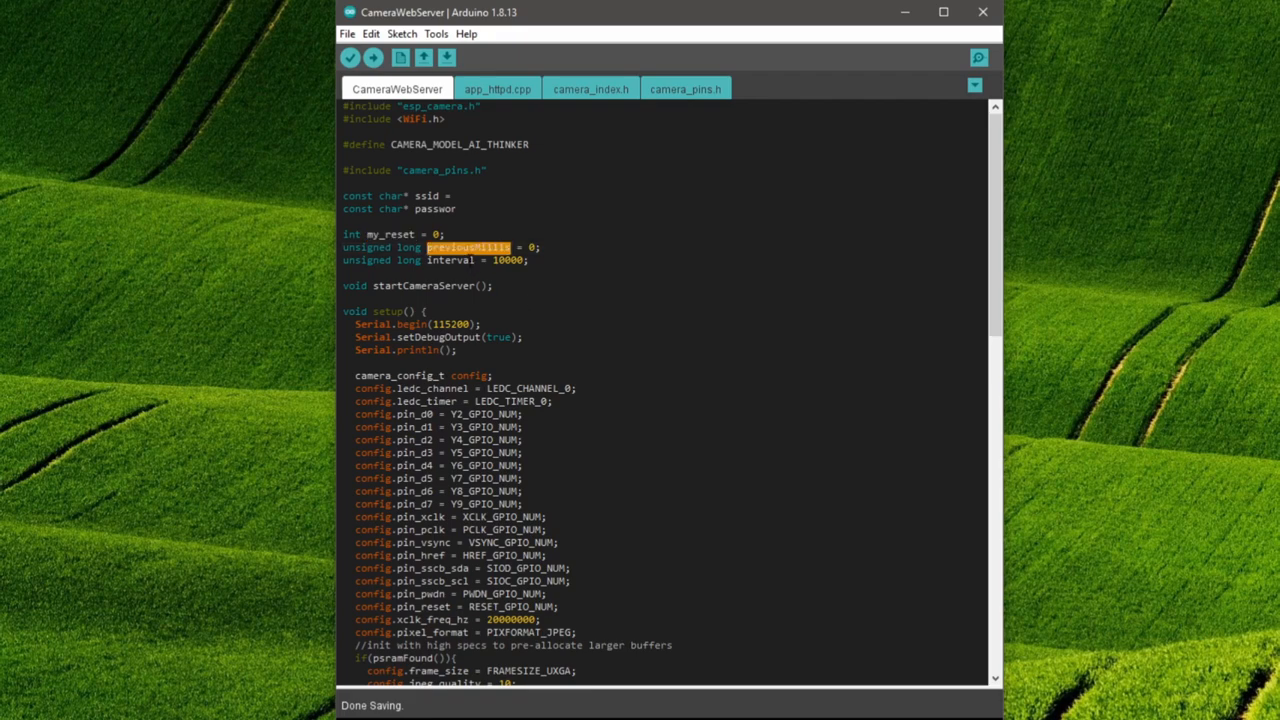
{"action": "left_click", "coordinate": [564, 273]}
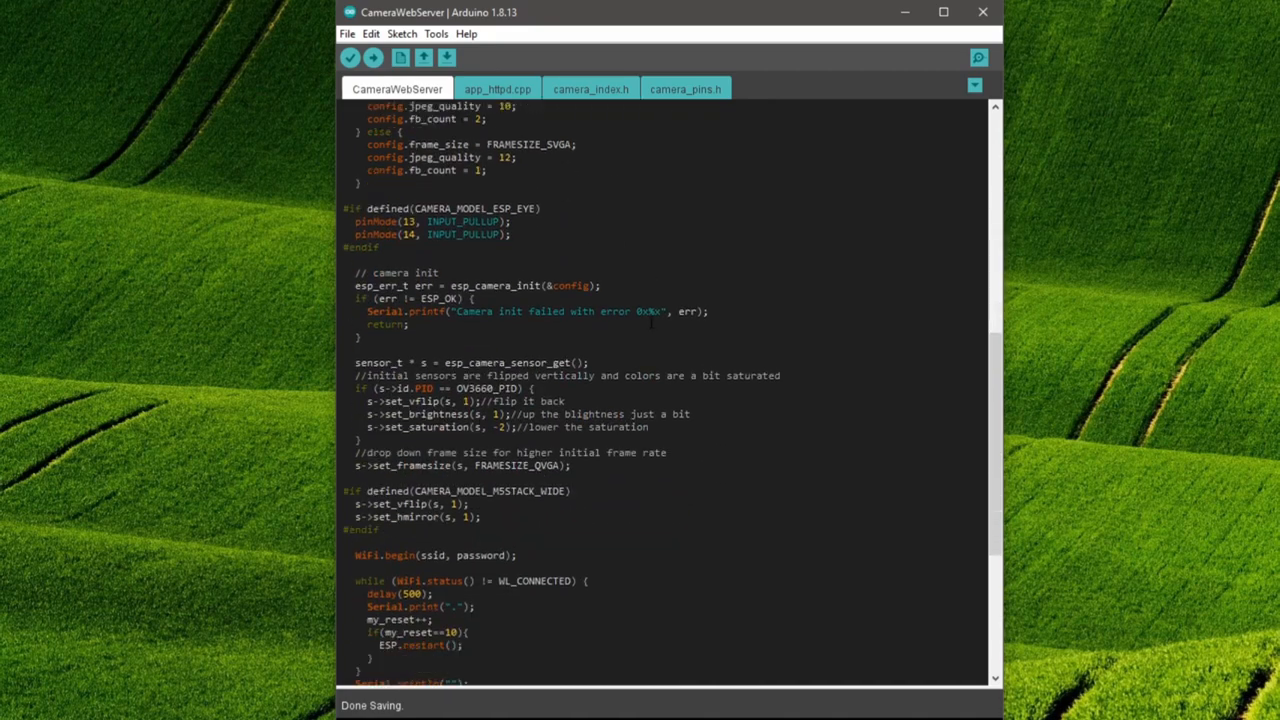
{"action": "scroll", "scroll_direction": "down", "scroll_amount": 3}
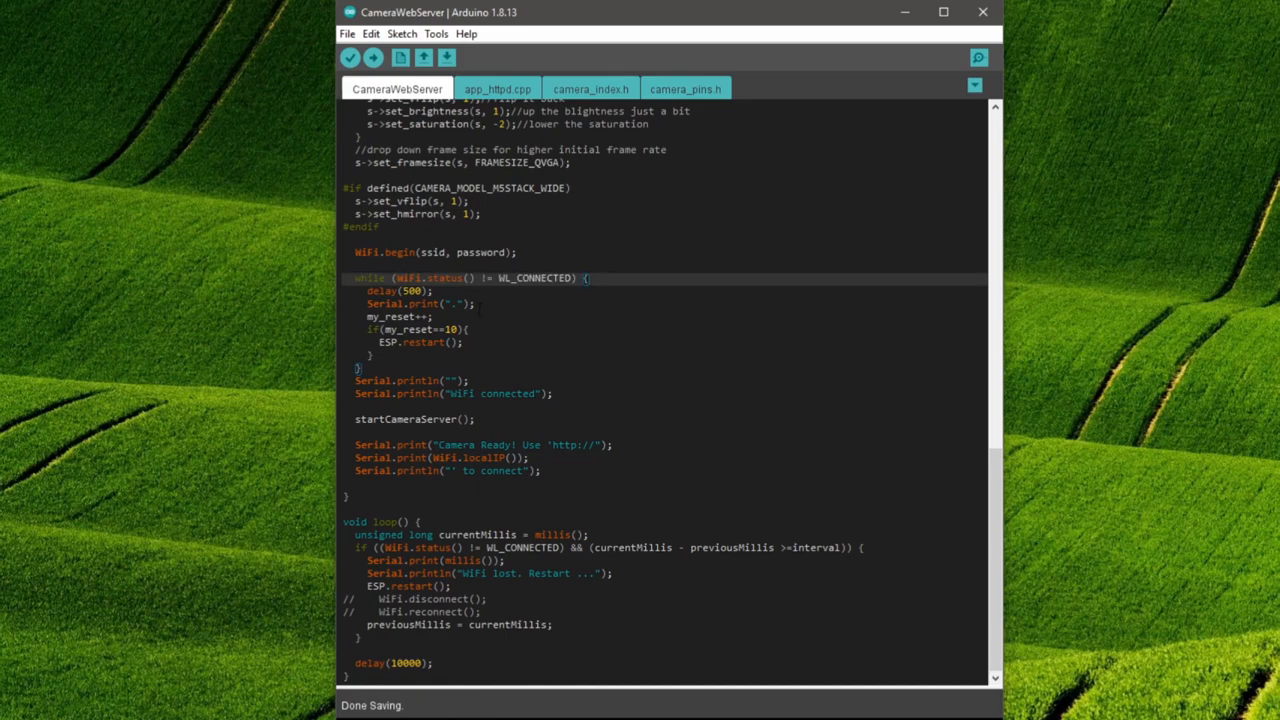
{"action": "double_click", "coordinate": [395, 316]}
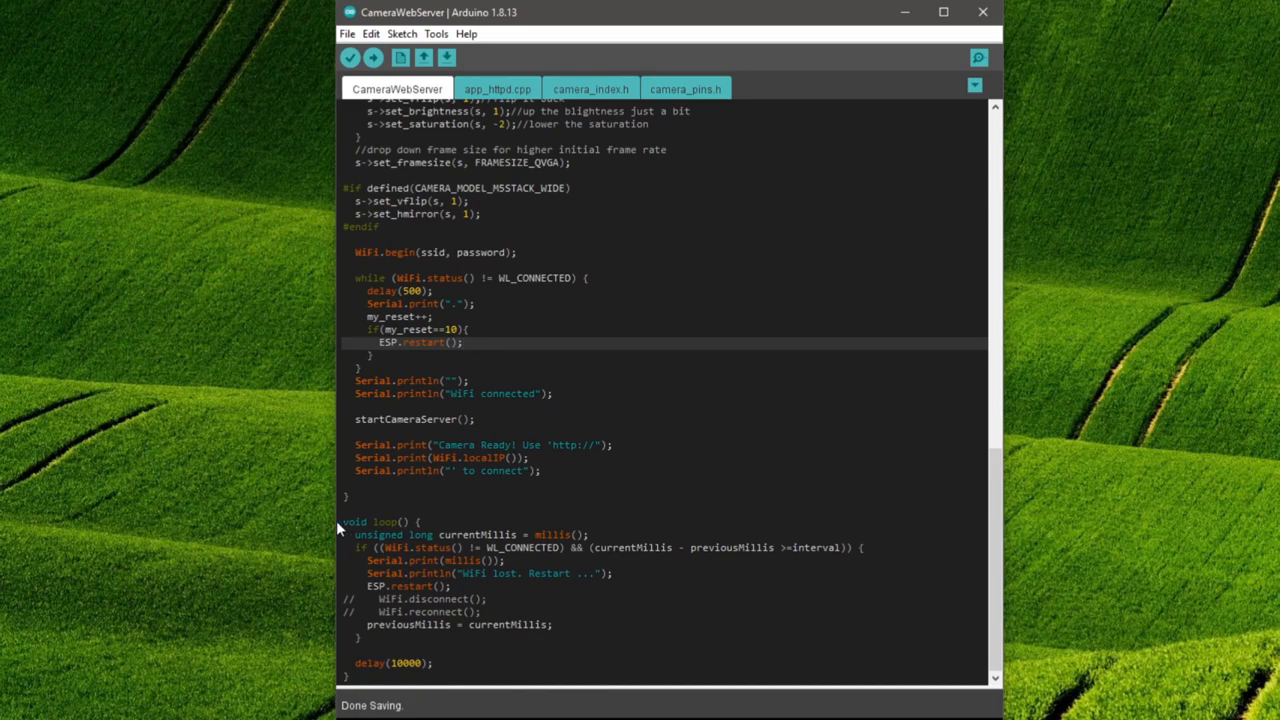
{"action": "double_click", "coordinate": [355, 521]}
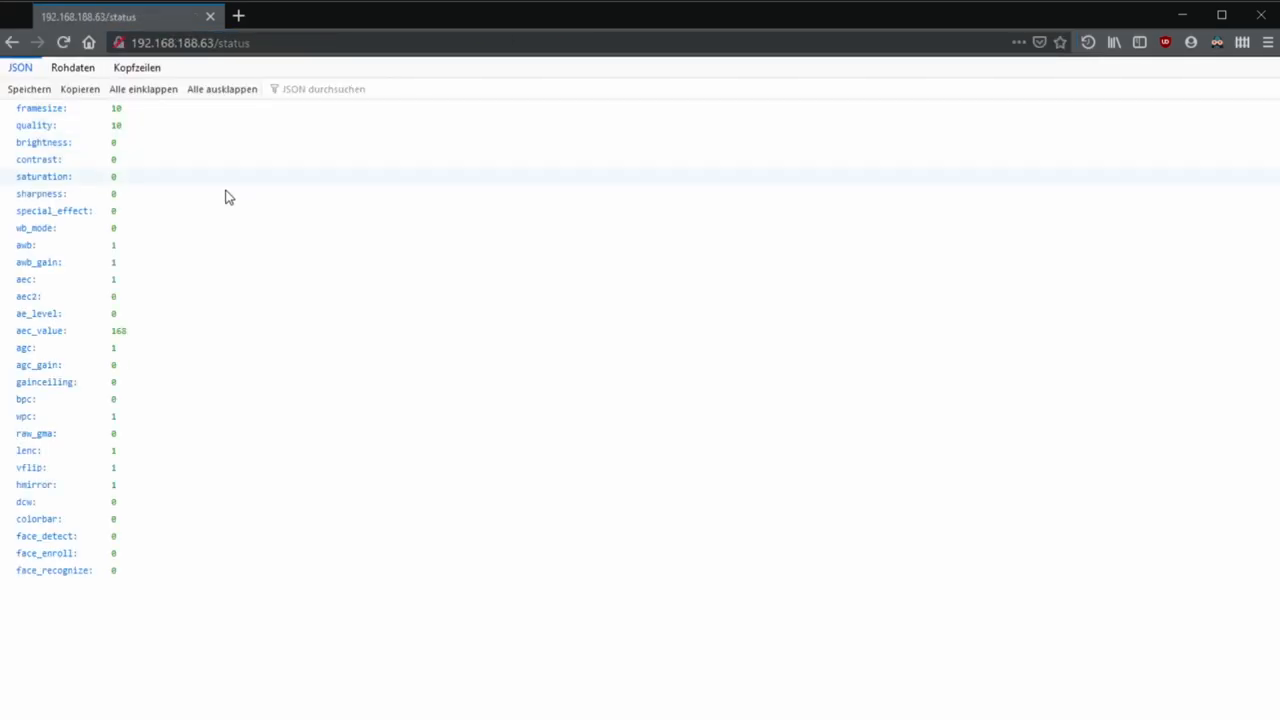
{"action": "mouse_move", "coordinate": [79, 413]}
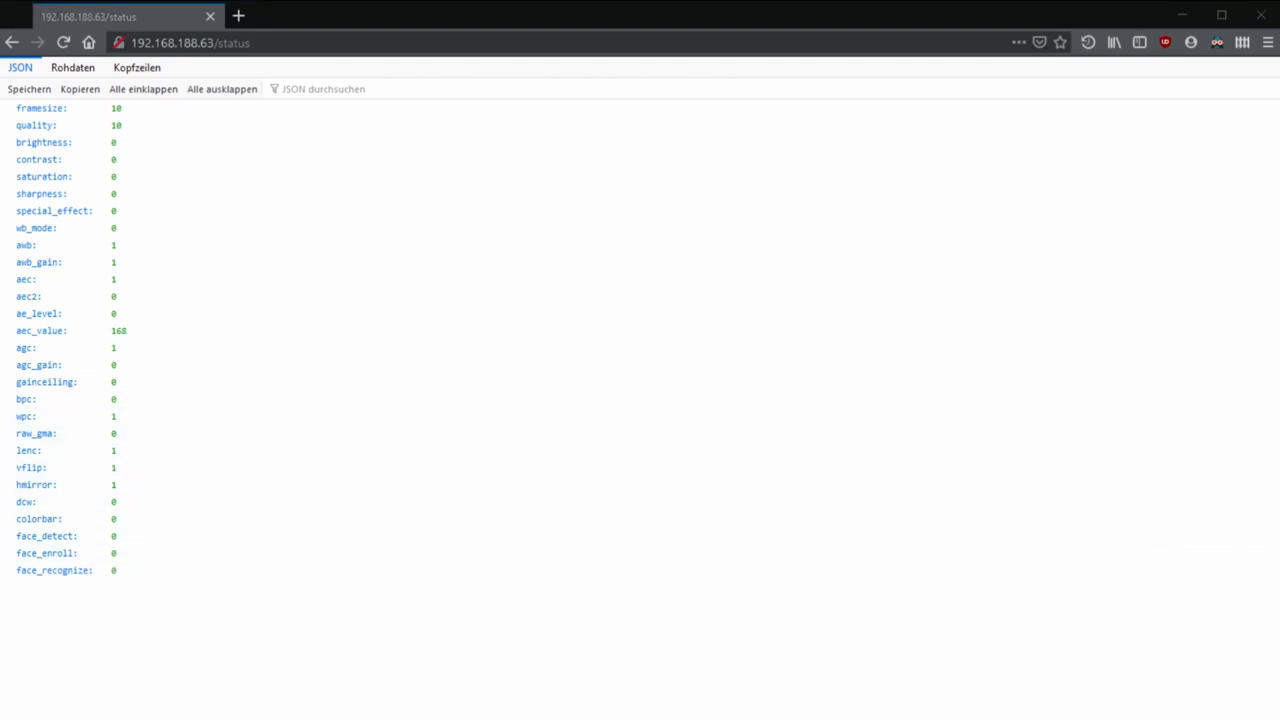
Set framesize to 4 at 192.168.188.63, load /capture, then set framesize back to 10
{"action": "type", "text": "http://192.168.188.63/control?var=framesize&val="}
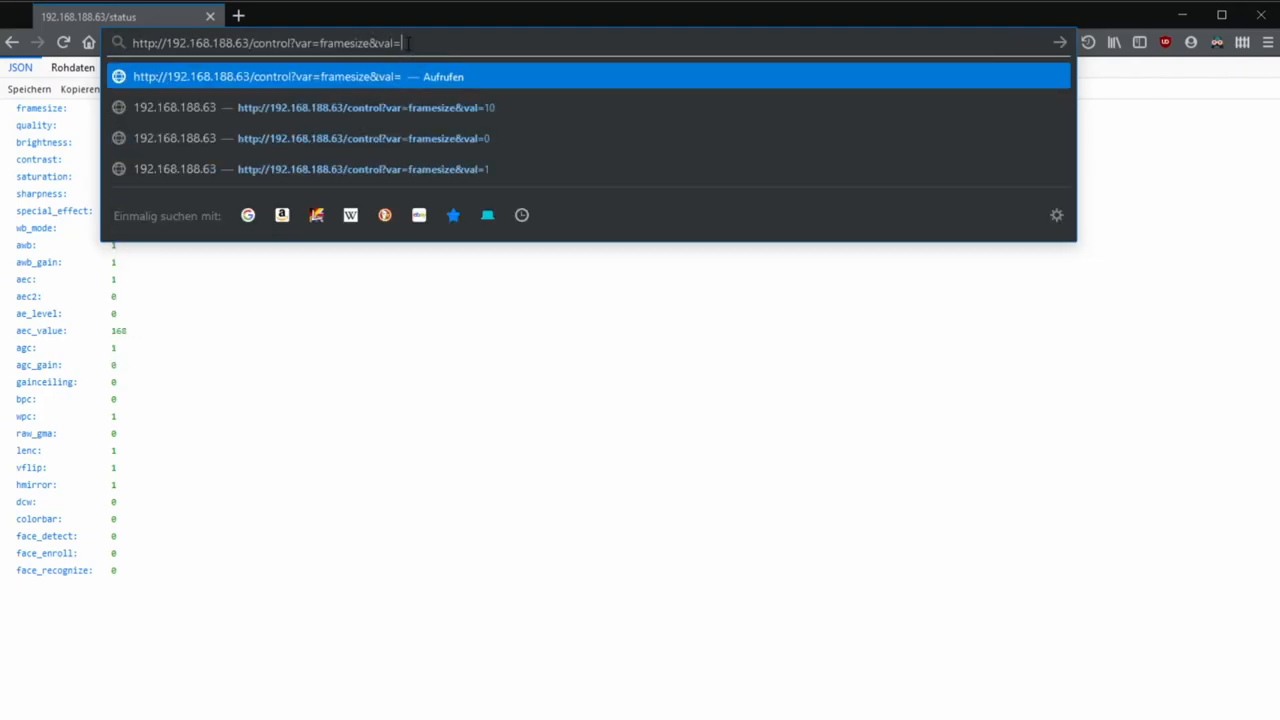
{"action": "type", "text": "4"}
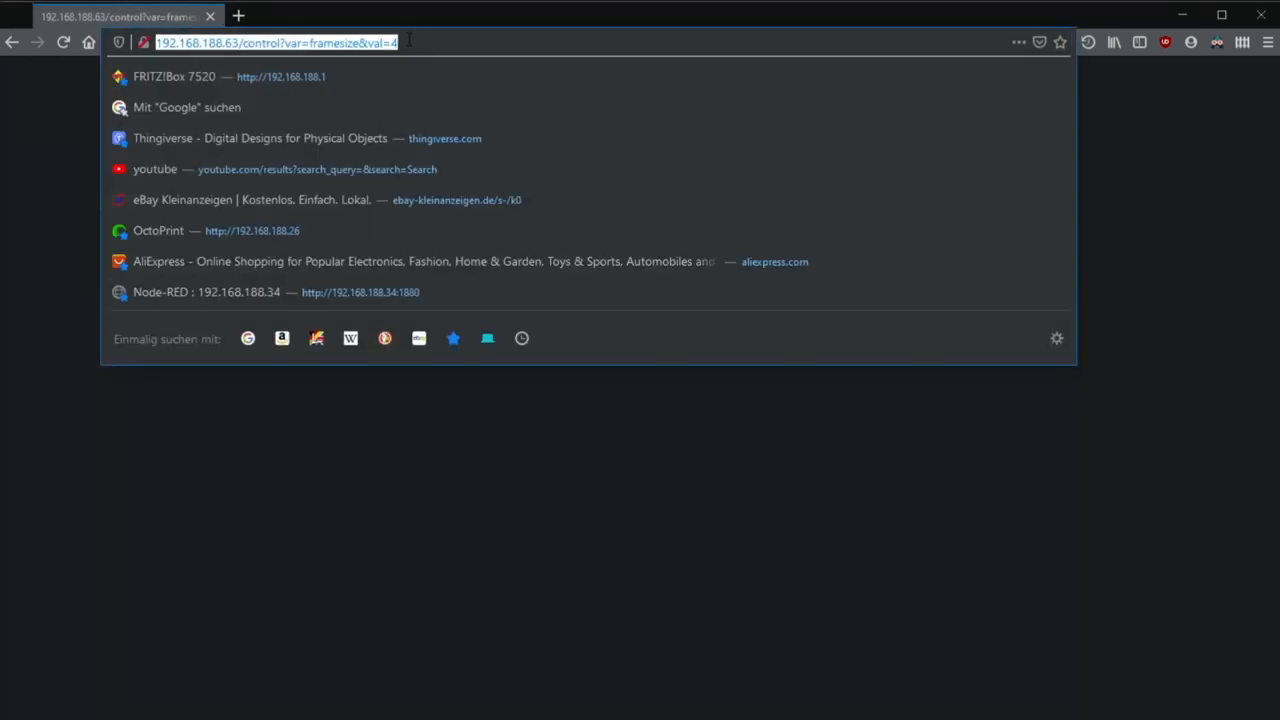
{"action": "type", "text": "http://192.168.188.63/capture"}
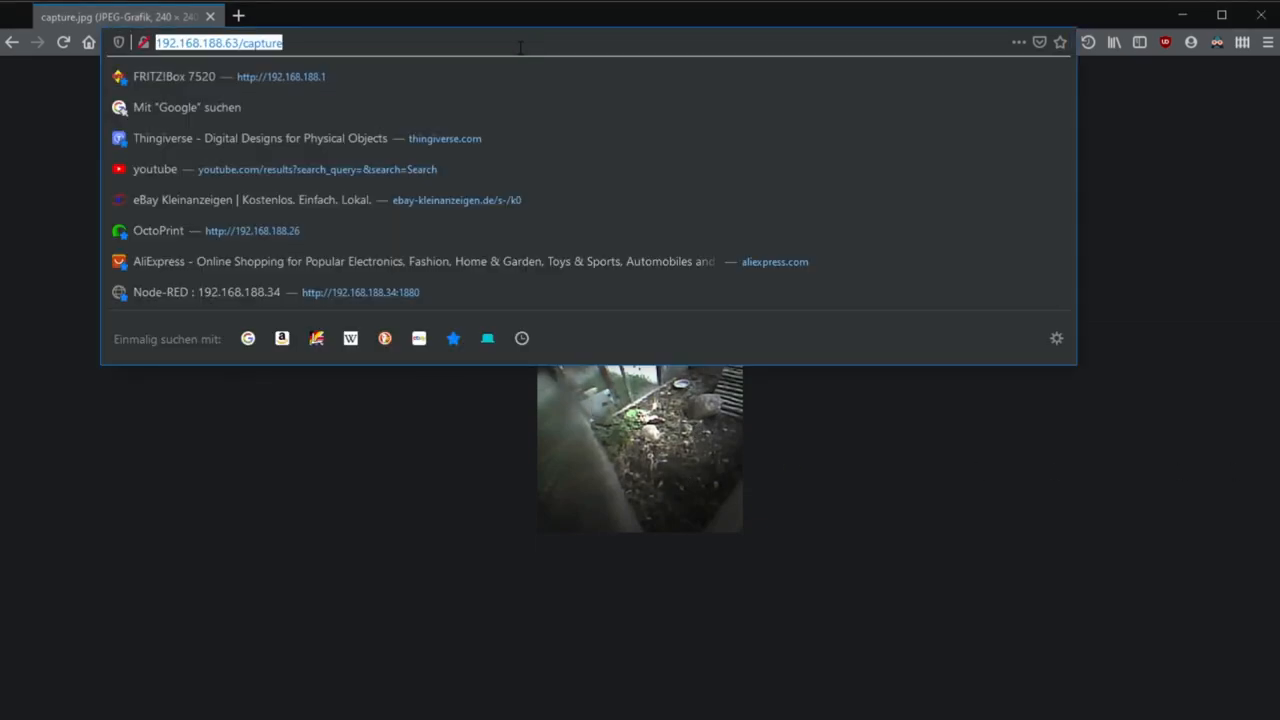
{"action": "type", "text": "http://192.168.188.63/control?var=framesize&val=10"}
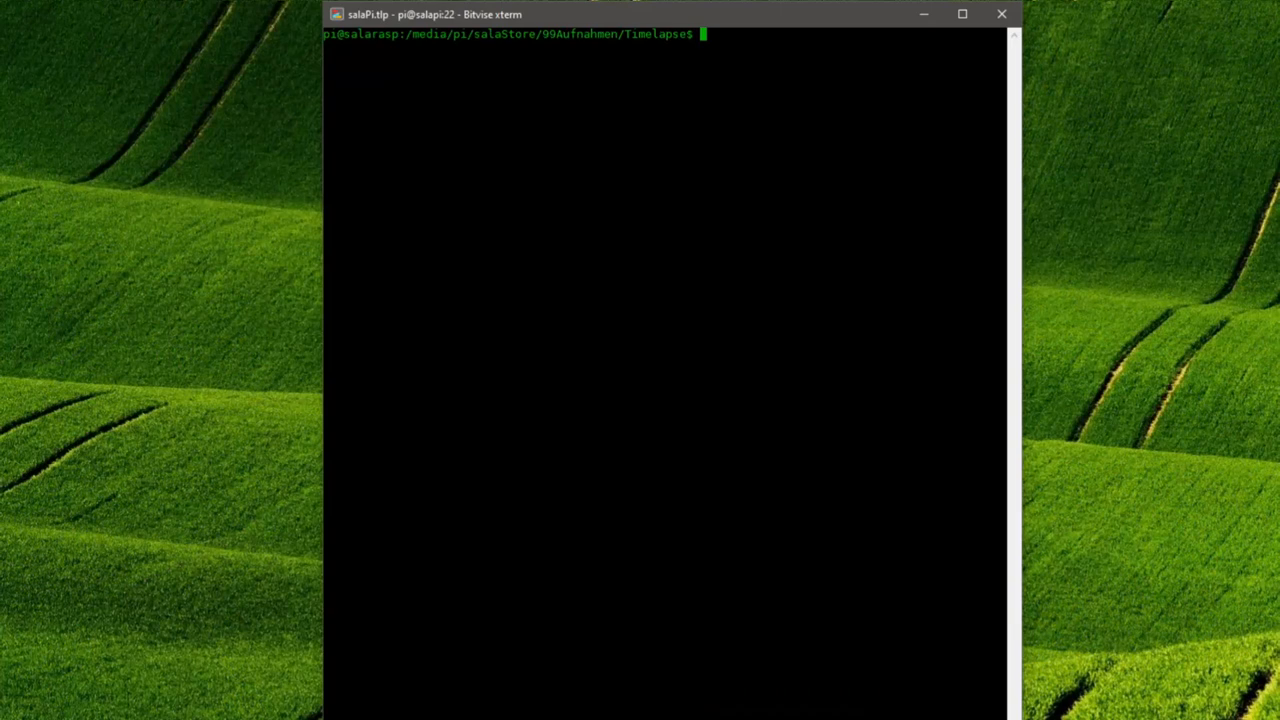
Open current-nistkasten.sh in nano and scroll through the script
{"action": "type", "text": "nano"}
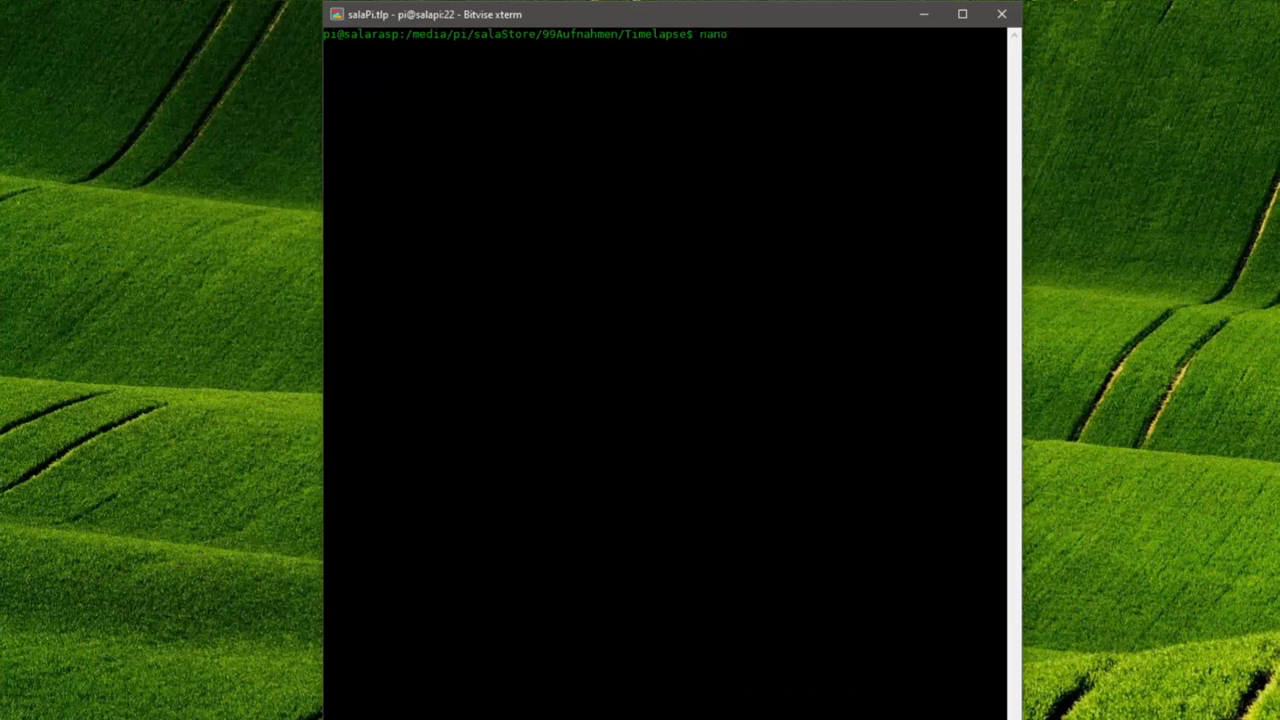
{"action": "type", "text": "current-"}
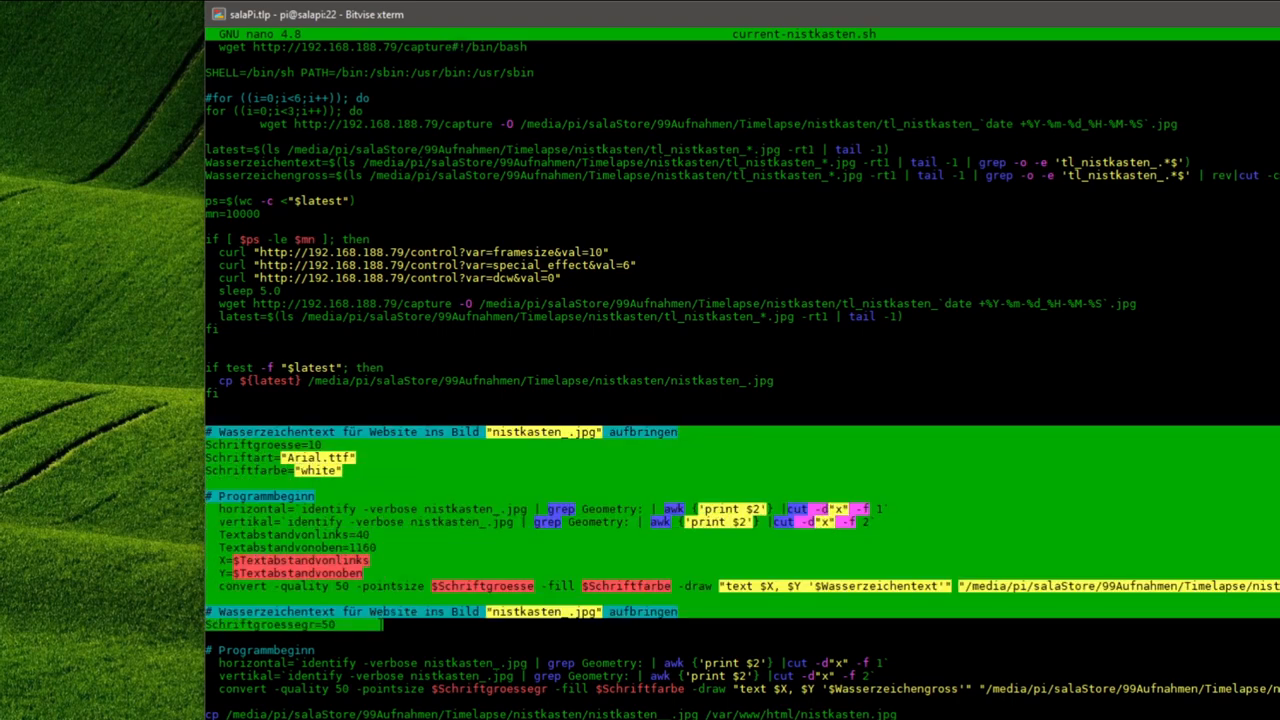
{"action": "scroll", "scroll_direction": "down", "scroll_amount": 3}
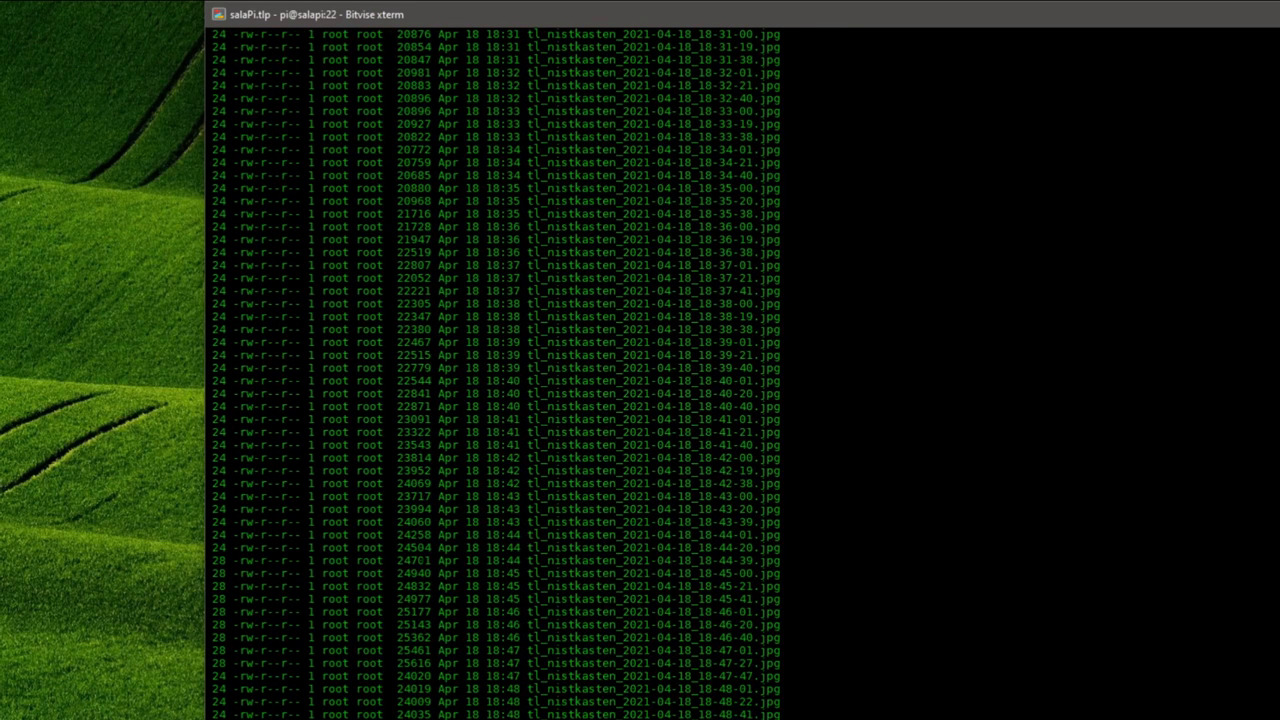
Review the tl_nistkasten image listing, then enter 'nano convert-nistkasten' to edit the convert script
{"action": "double_click", "coordinate": [630, 457]}
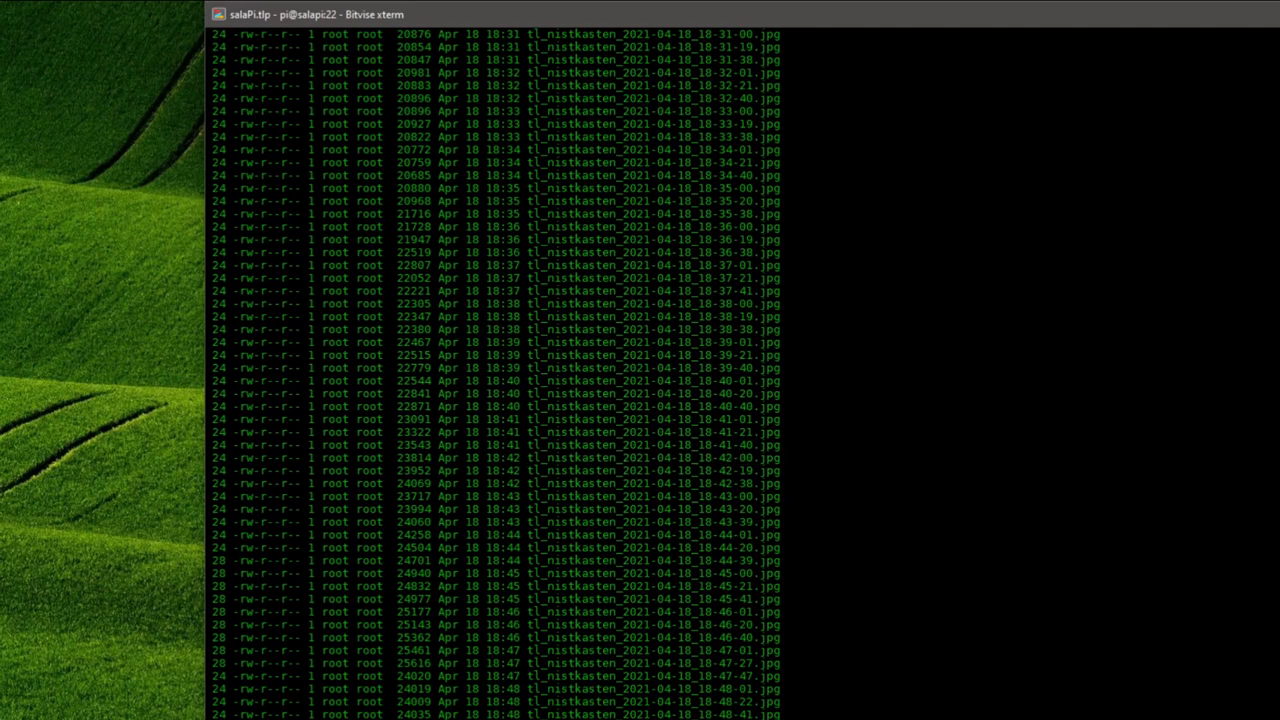
{"action": "type", "text": "nano convert-nistkasten"}
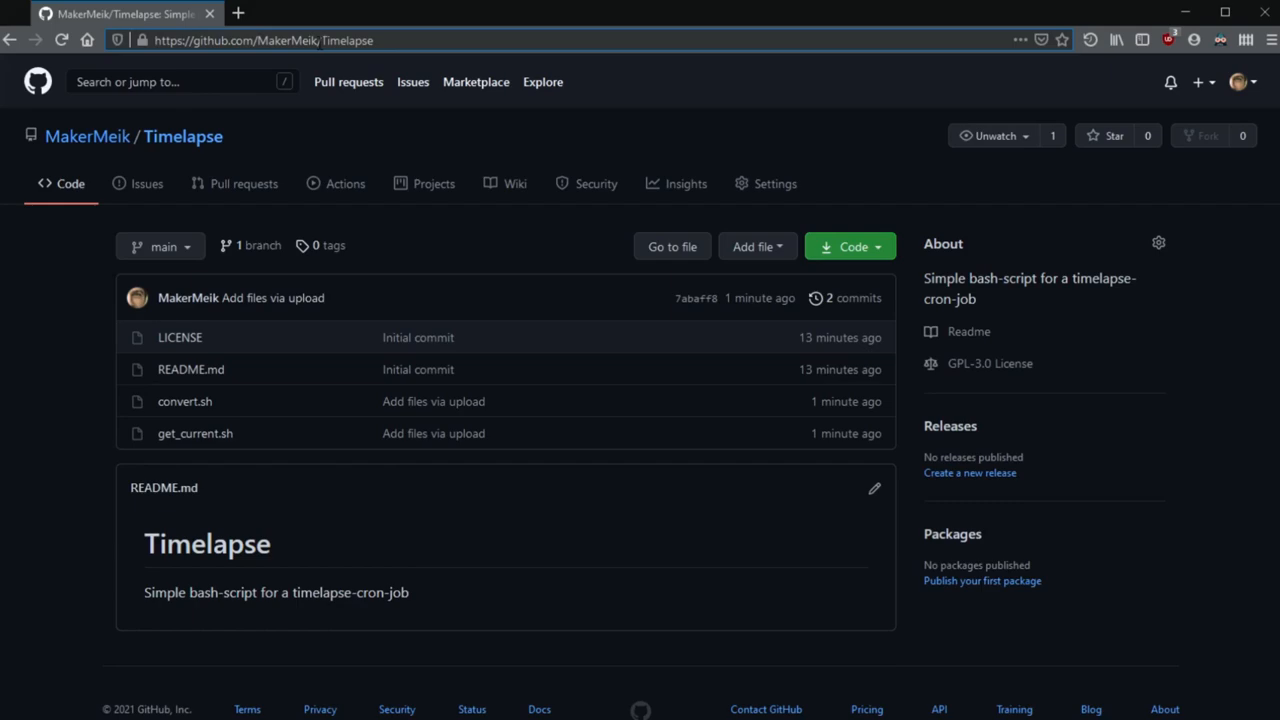
{"action": "mouse_move", "coordinate": [183, 136]}
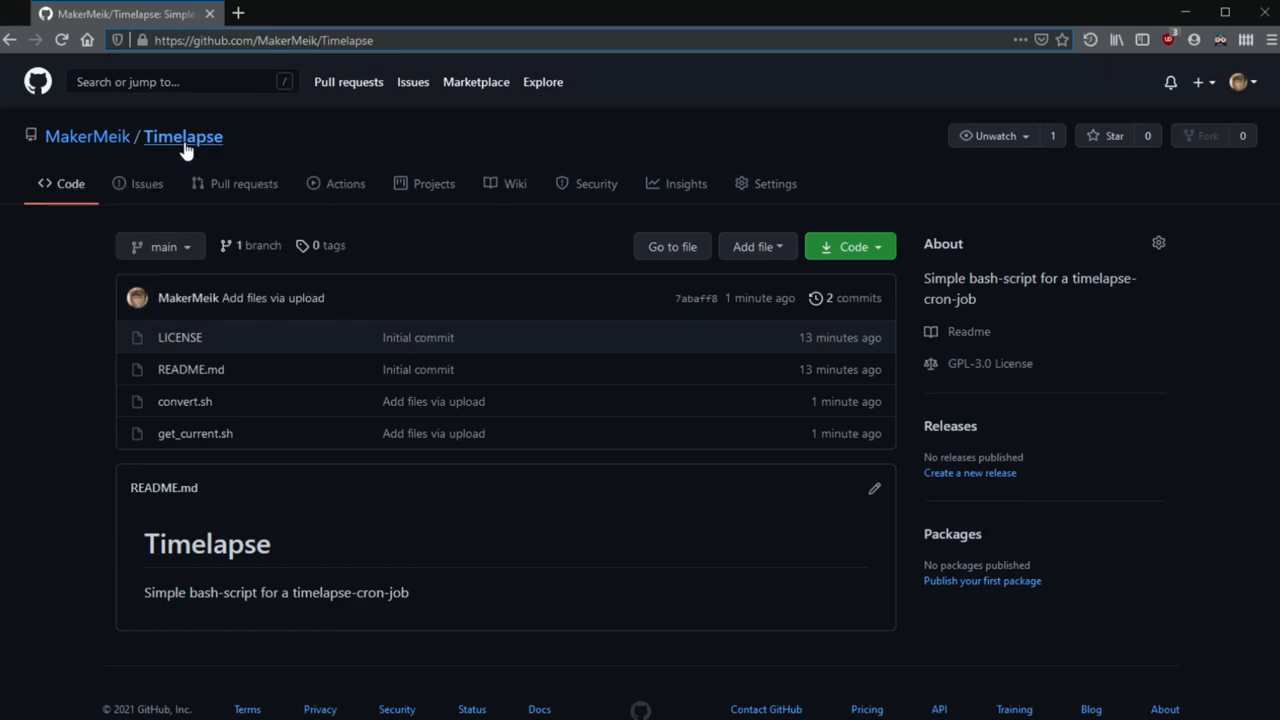
{"action": "mouse_move", "coordinate": [184, 401]}
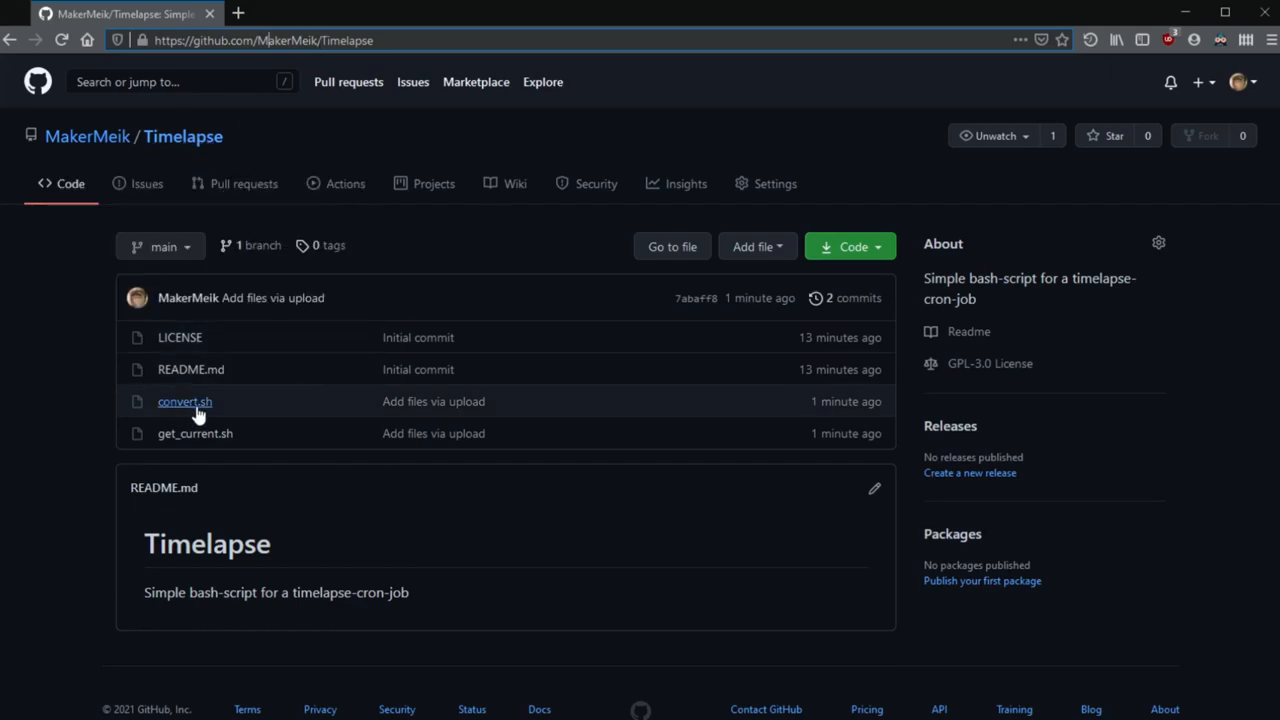